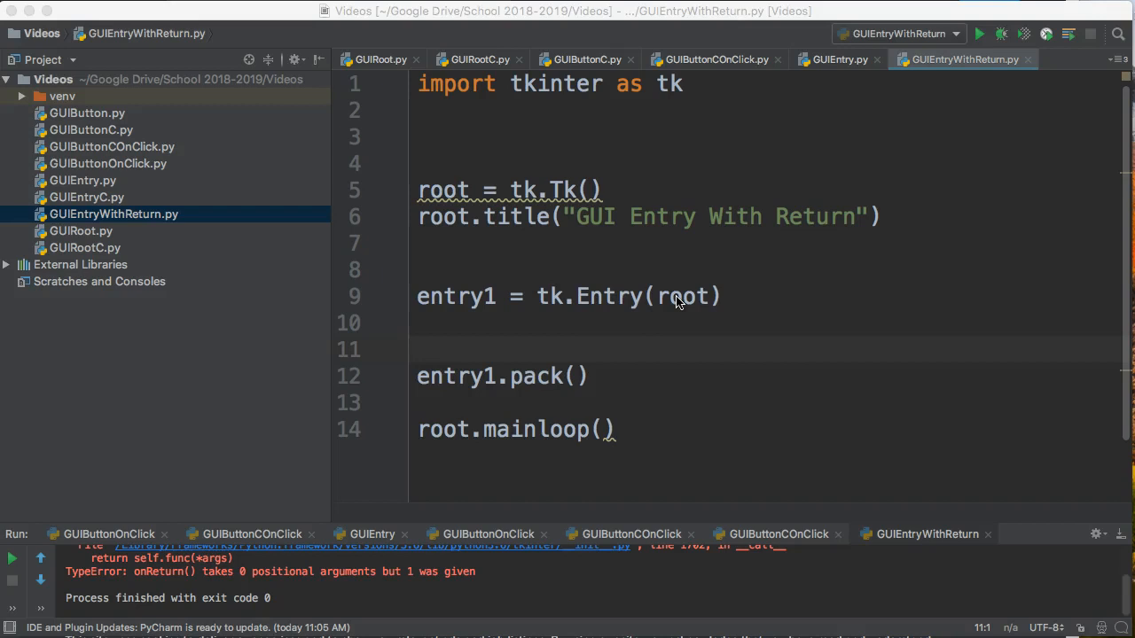
pyautogui.moveTo(829, 124)
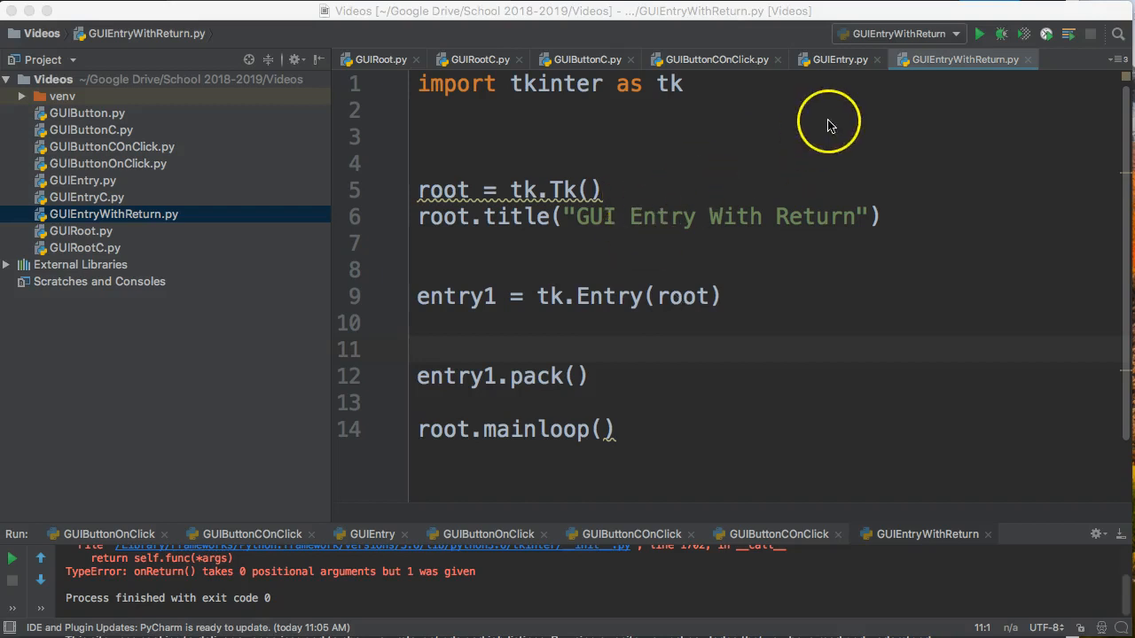
# Step: Rerun GUIEntryWithReturn from the editor context menu, then walk through the title and entry1 lines
pyautogui.rightClick(964, 60)
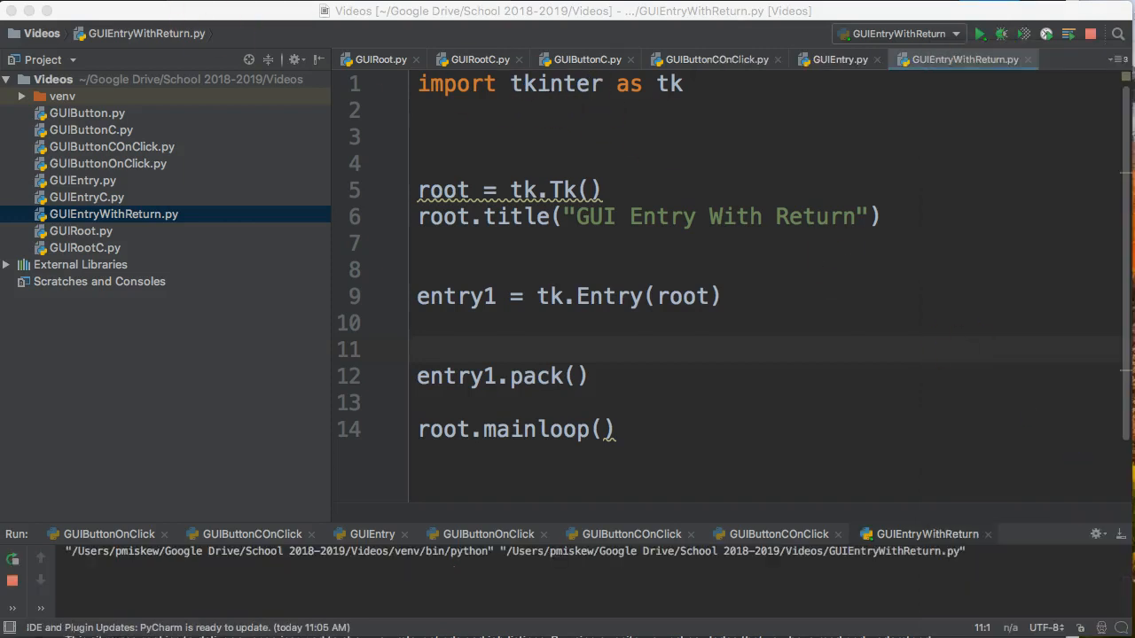
pyautogui.click(980, 34)
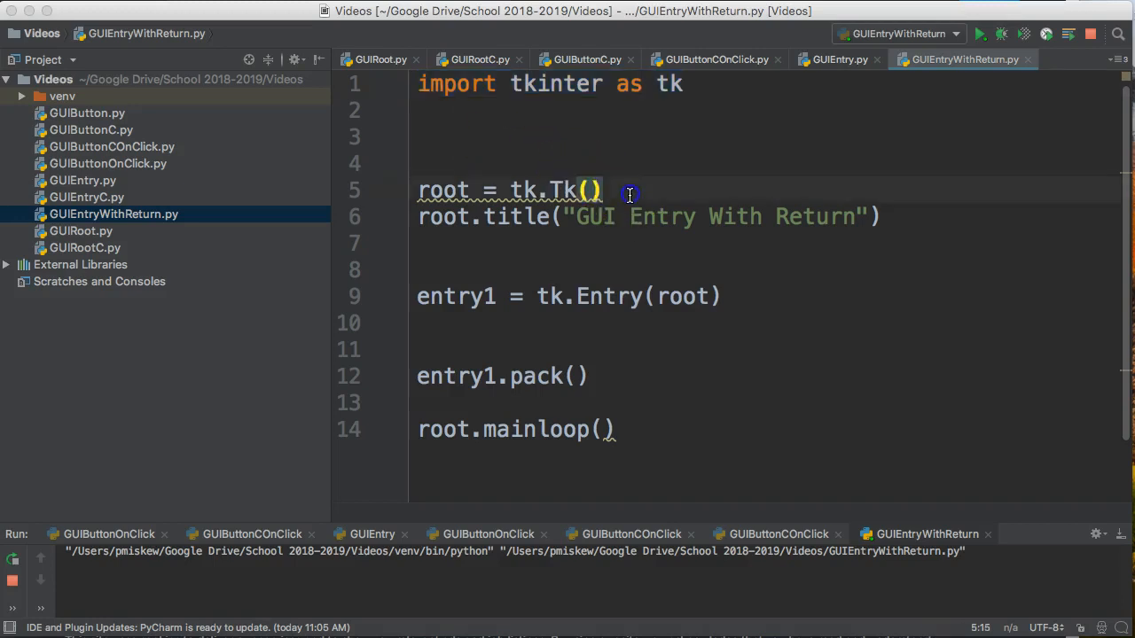
pyautogui.click(945, 217)
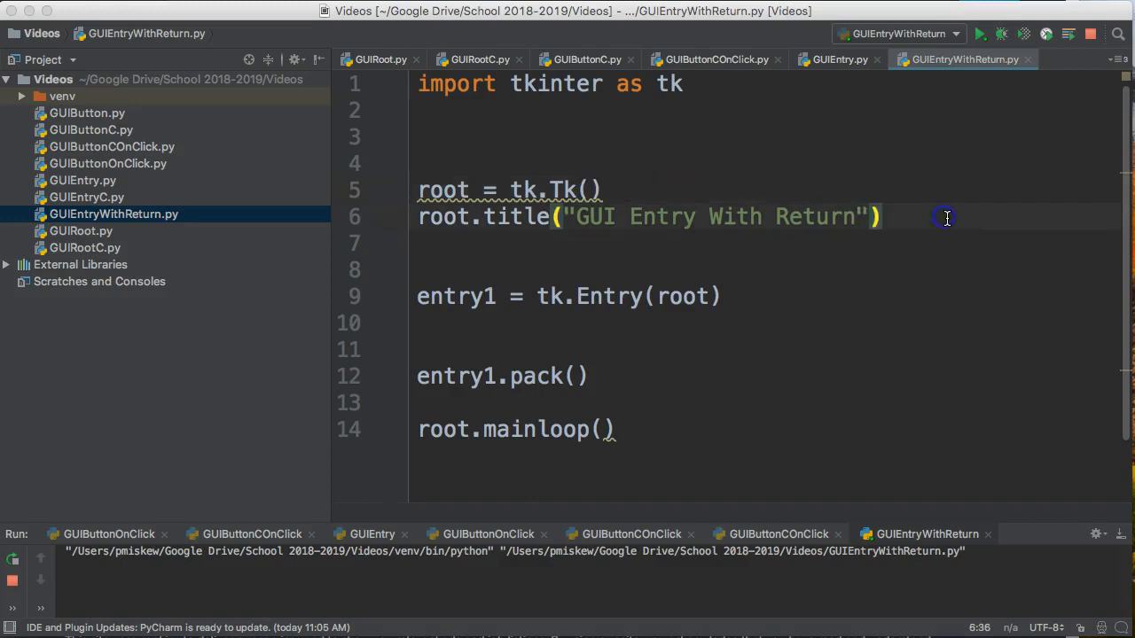
pyautogui.moveTo(821, 316)
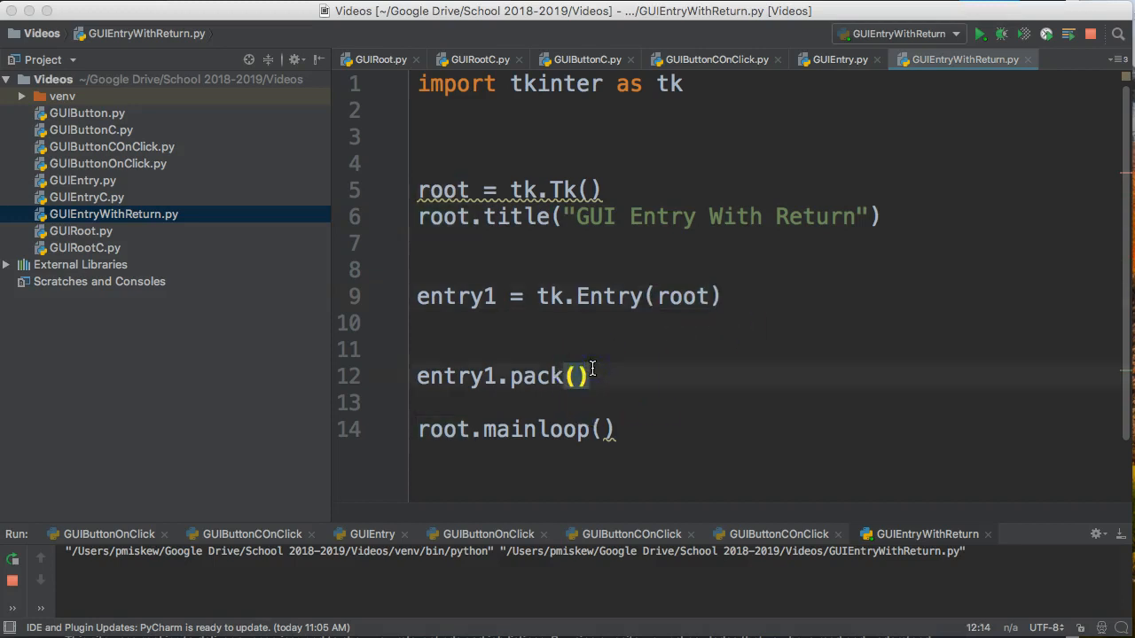
pyautogui.moveTo(721, 279)
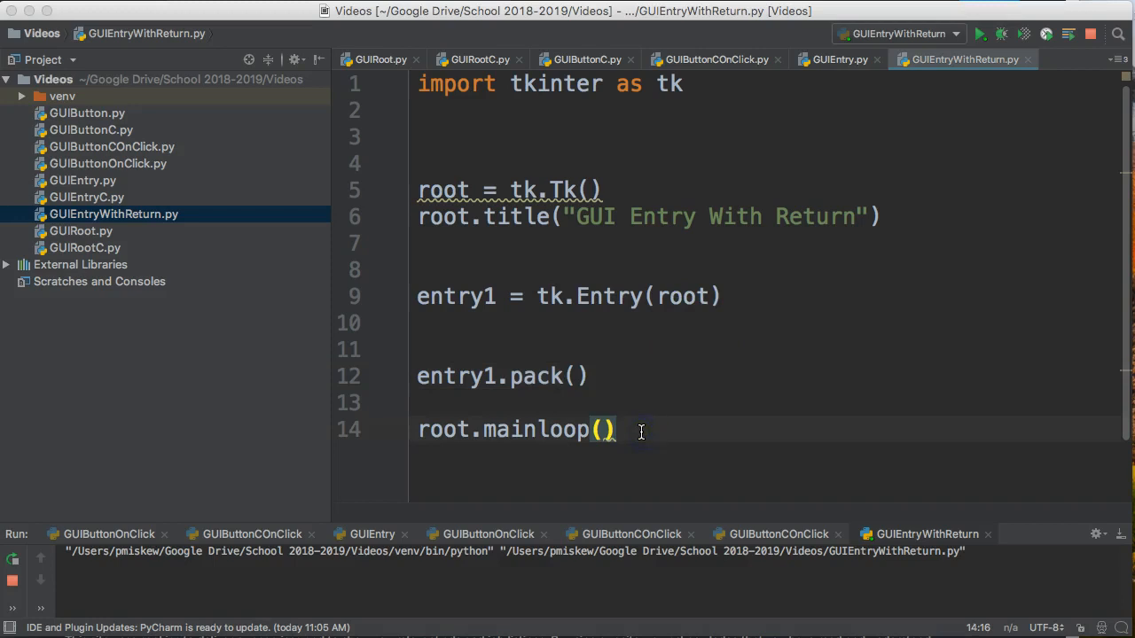
pyautogui.click(484, 323)
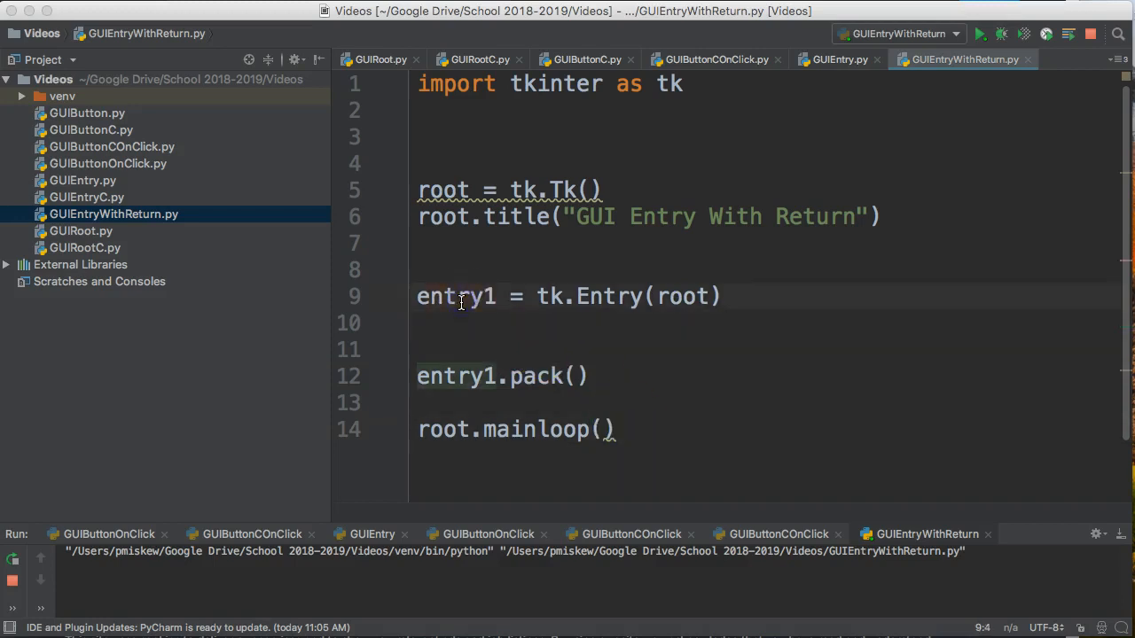
# Step: Add entry1.bind("<Return>", onReturn) on a new line after the entry1 creation
pyautogui.click(470, 322)
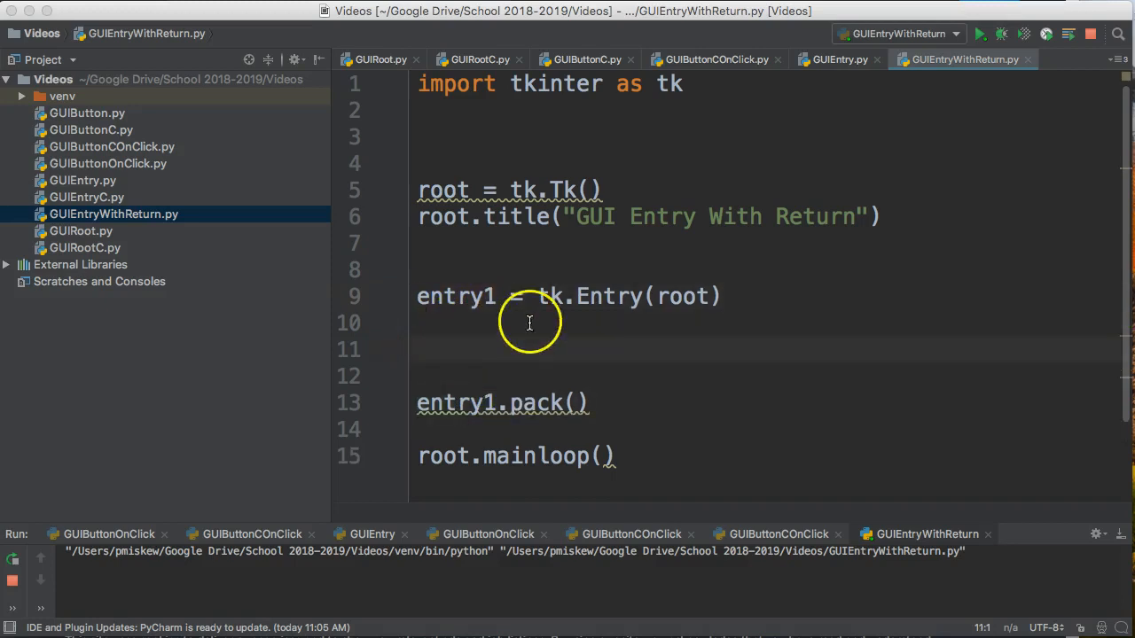
pyautogui.moveTo(105, 616)
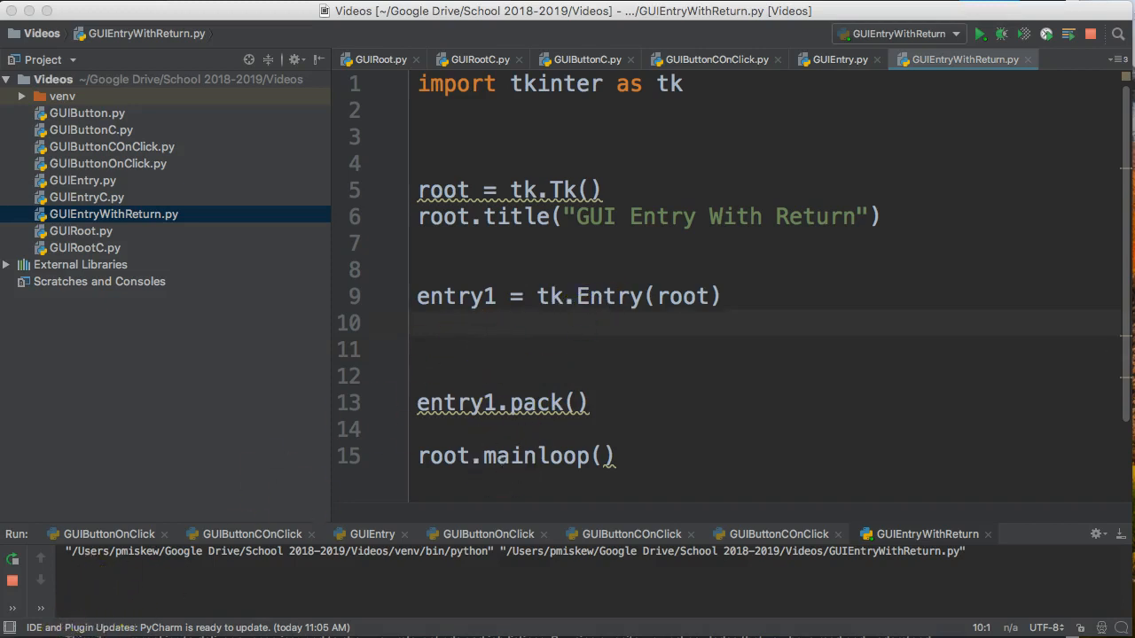
pyautogui.write('entry1.bind("')
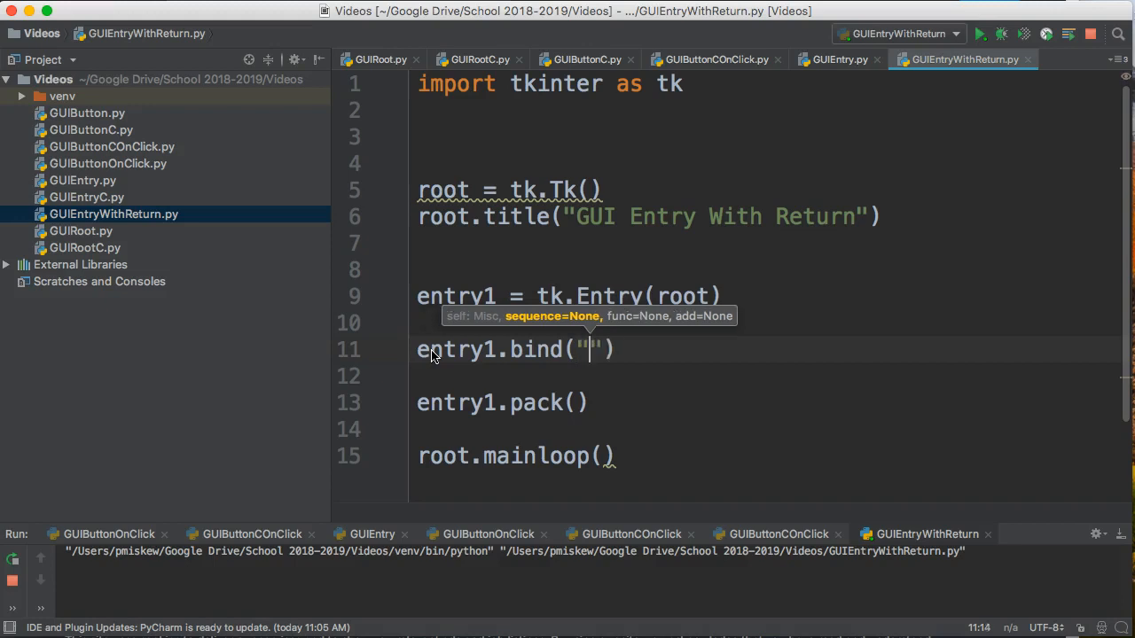
pyautogui.write('<Return>')
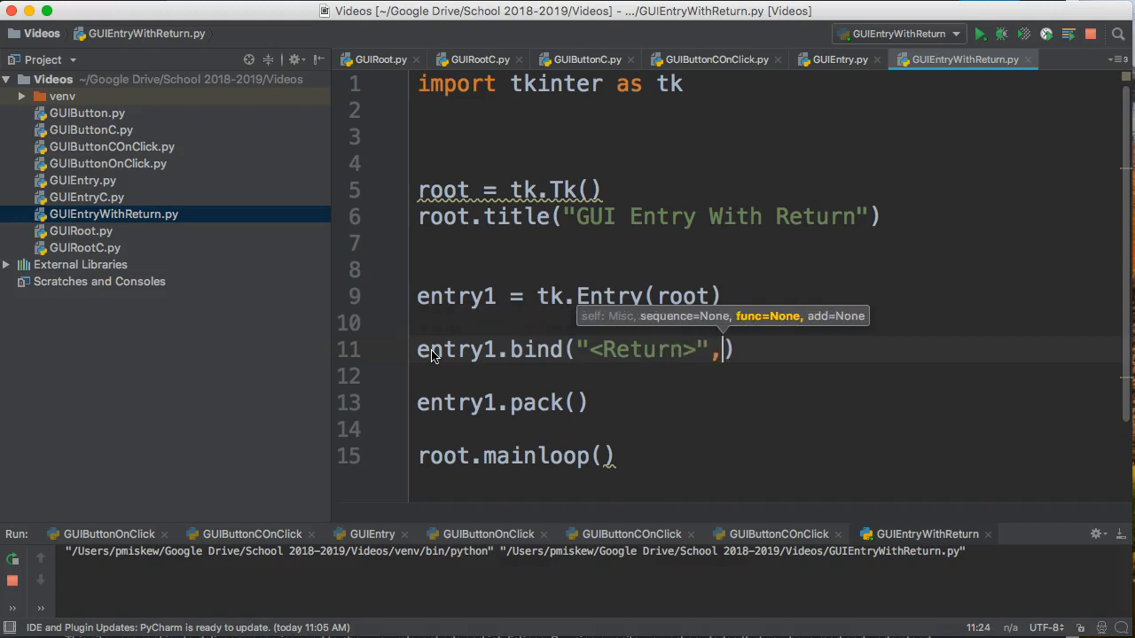
pyautogui.write('onreturn')
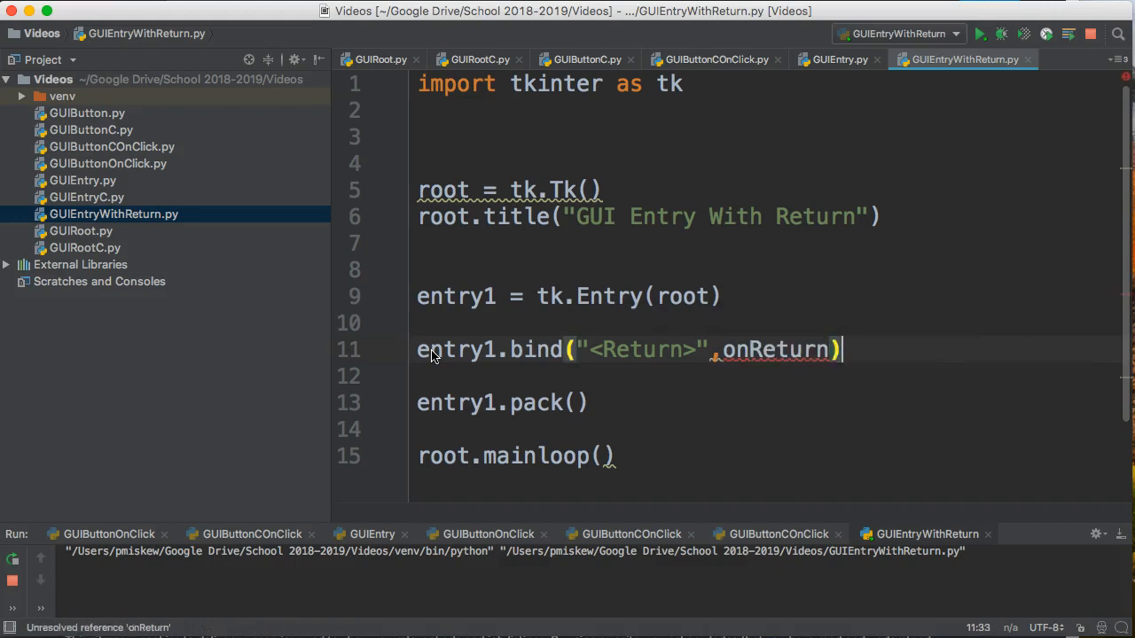
pyautogui.moveTo(455, 135)
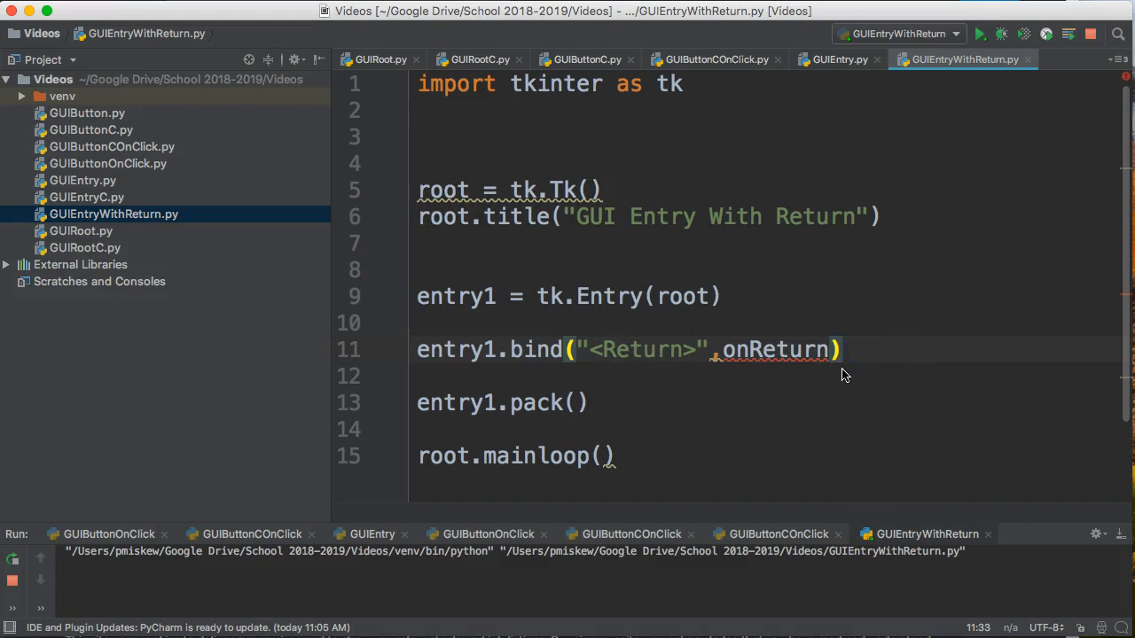
# Step: Define onReturn(*args) below the import, printing "Return Pressed"
pyautogui.click(557, 163)
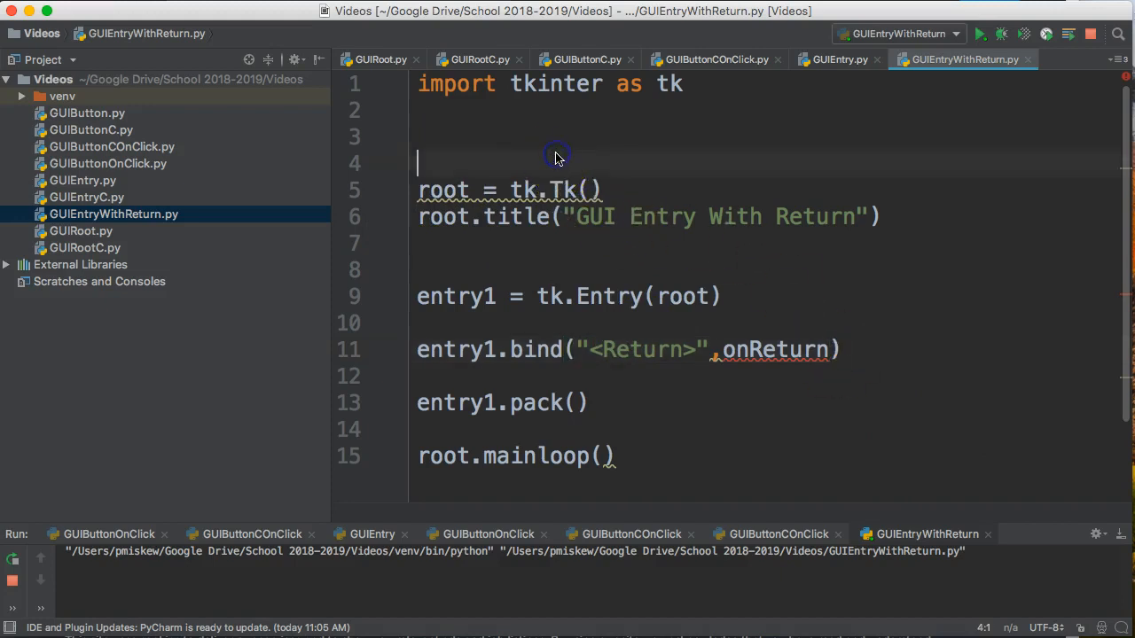
pyautogui.write('def')
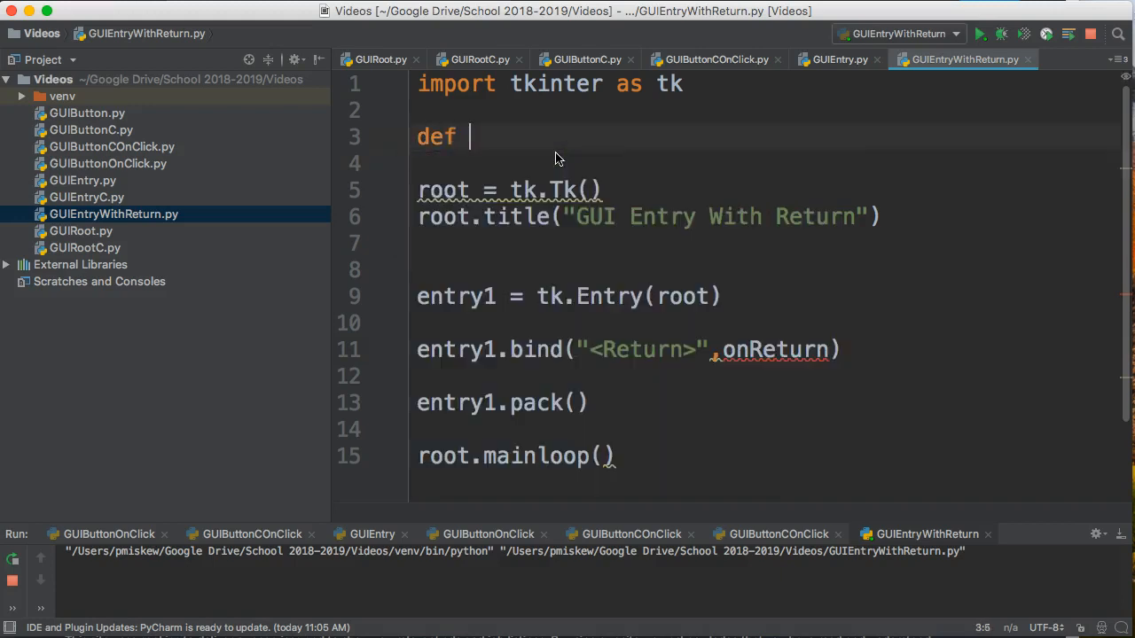
pyautogui.write('Retu')
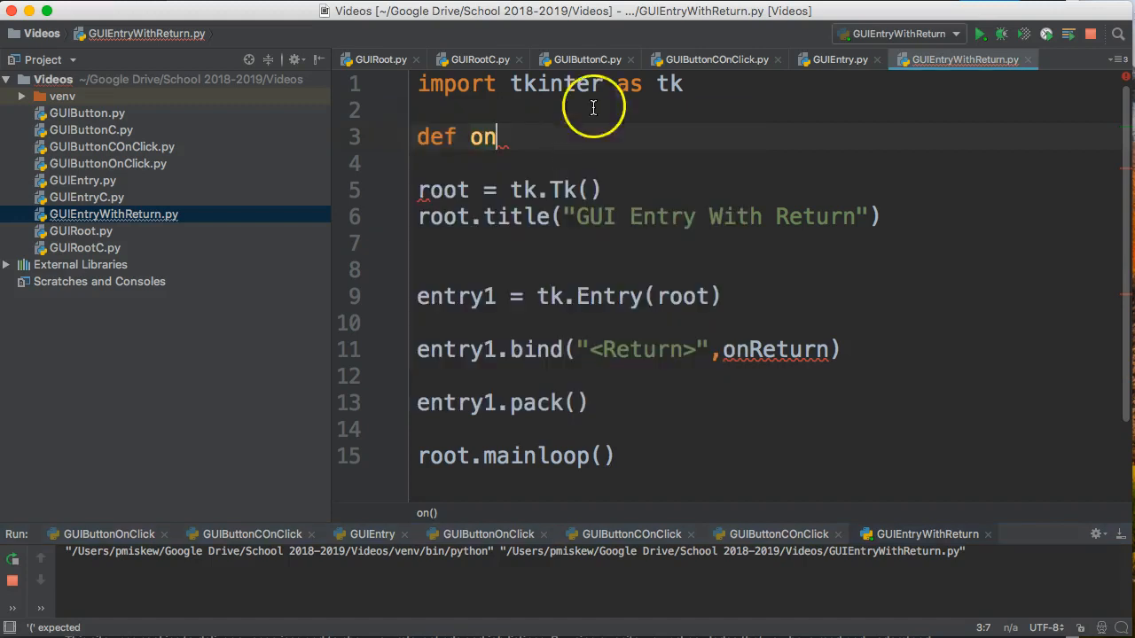
pyautogui.write('Return()')
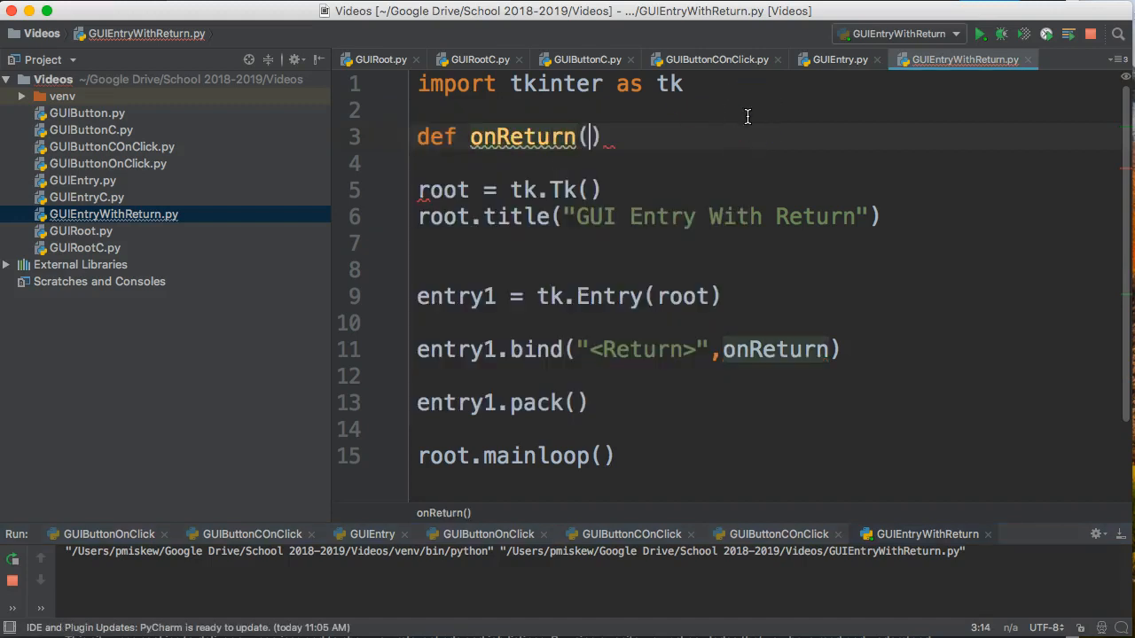
pyautogui.write('*')
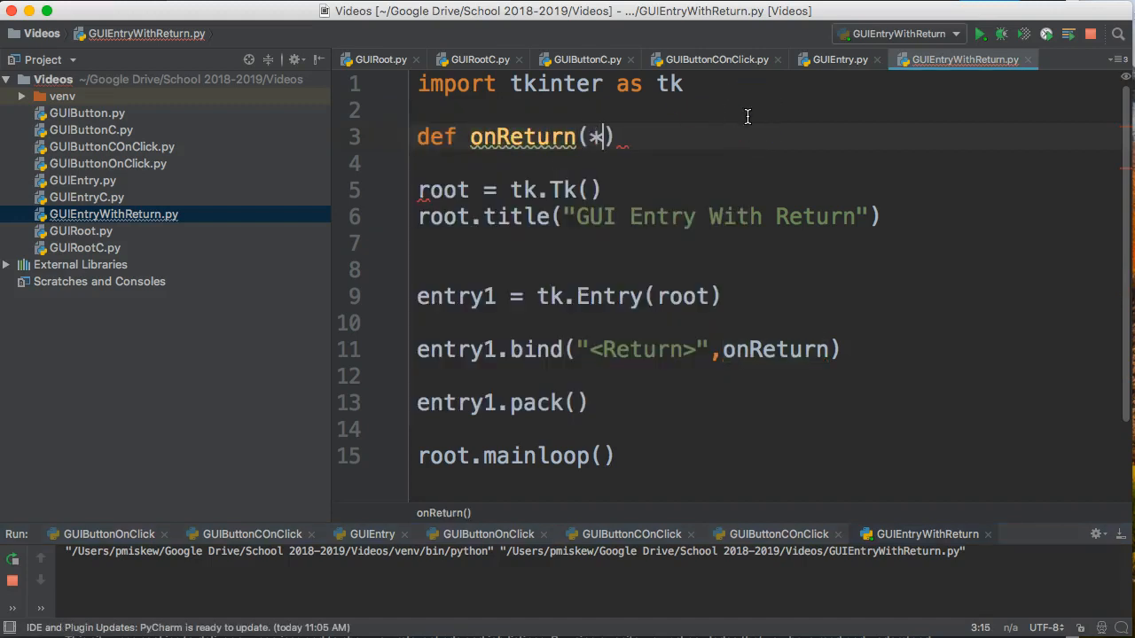
pyautogui.write('args')
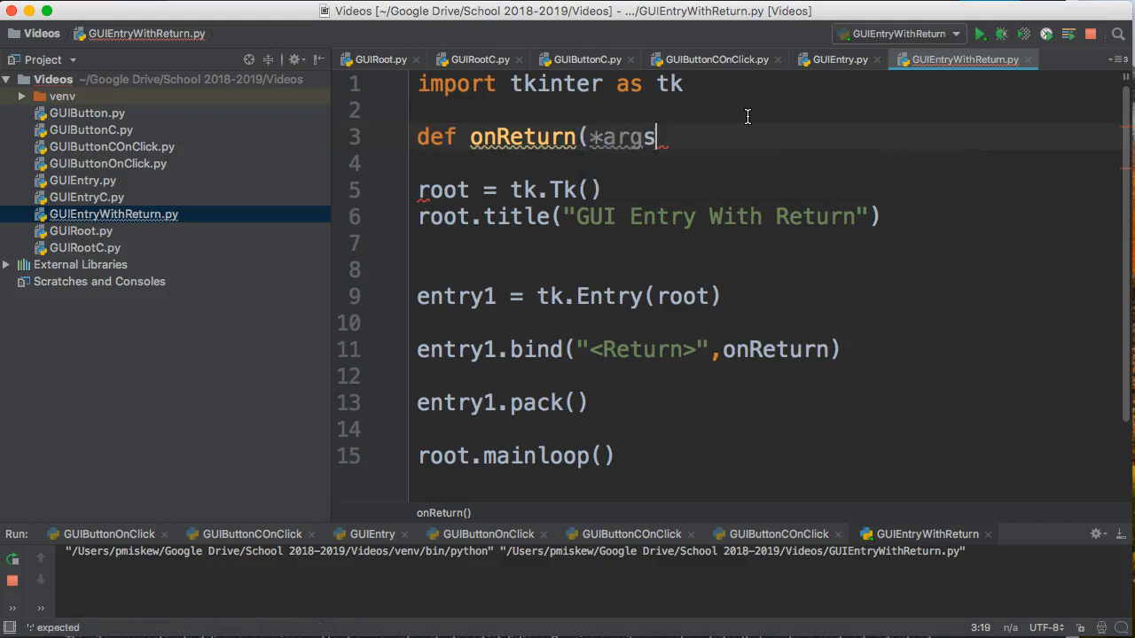
pyautogui.write('):')
pyautogui.click(762, 163)
pyautogui.write('print("r")')
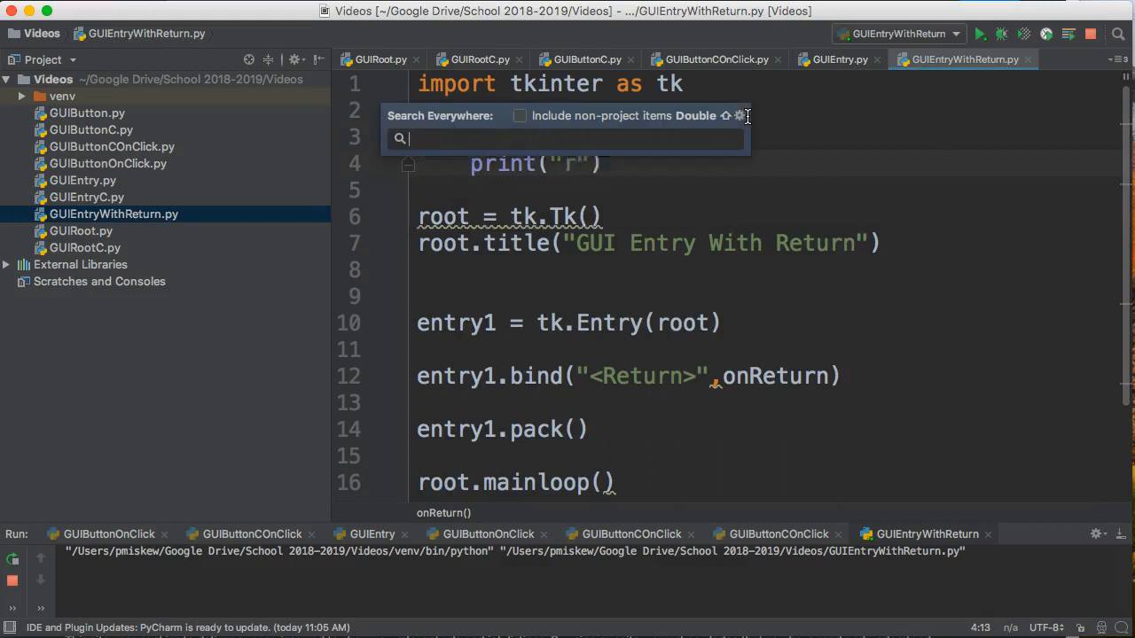
pyautogui.press('Escape')
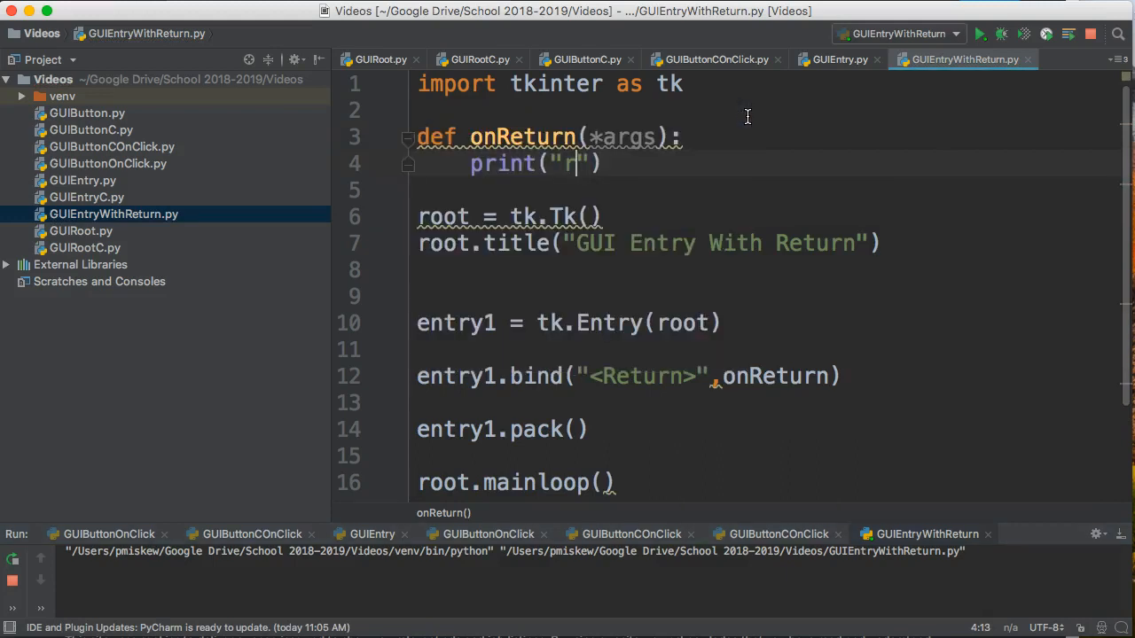
pyautogui.write('eturn Pressed')
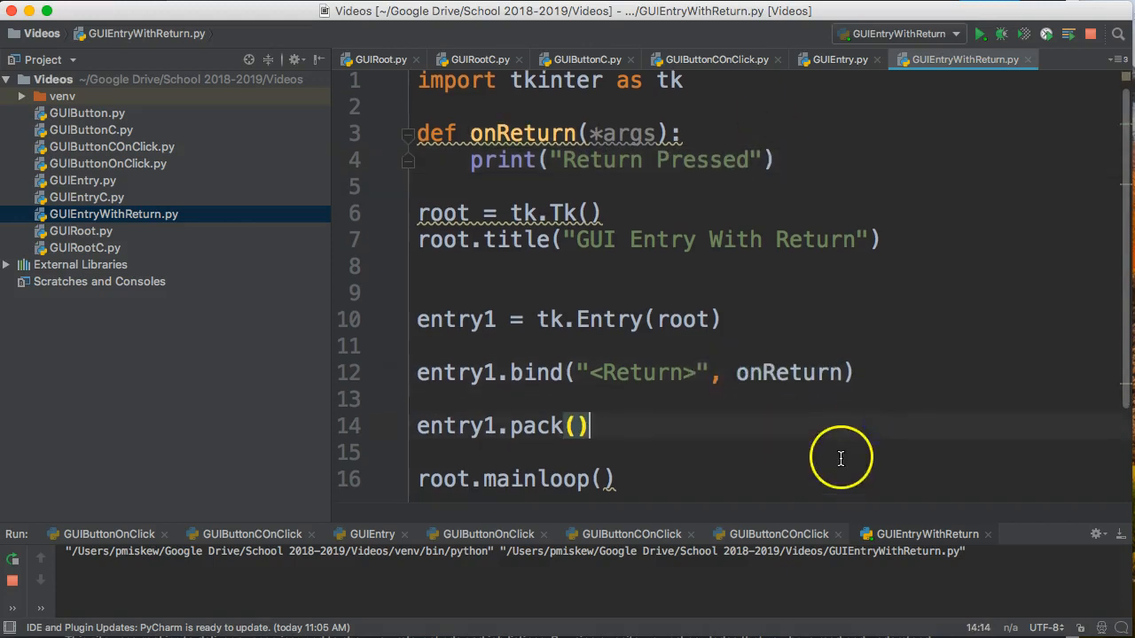
pyautogui.moveTo(459, 361)
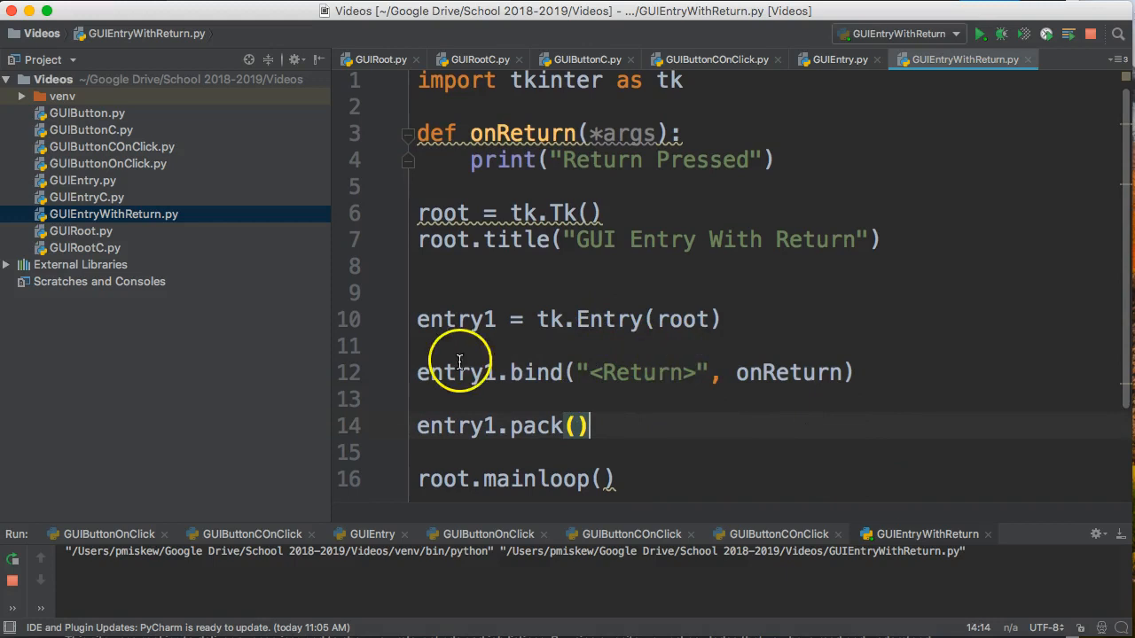
pyautogui.moveTo(603, 239)
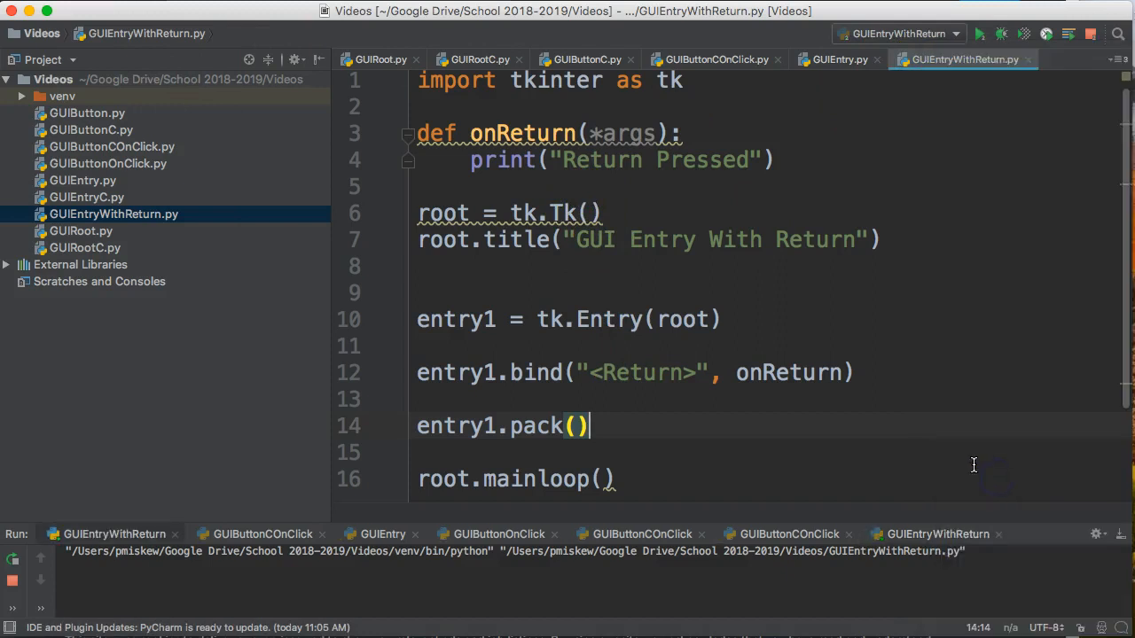
# Step: Type 'Thes' in the running entry, press Return to print Return Pressed, and close the window
pyautogui.click(979, 33)
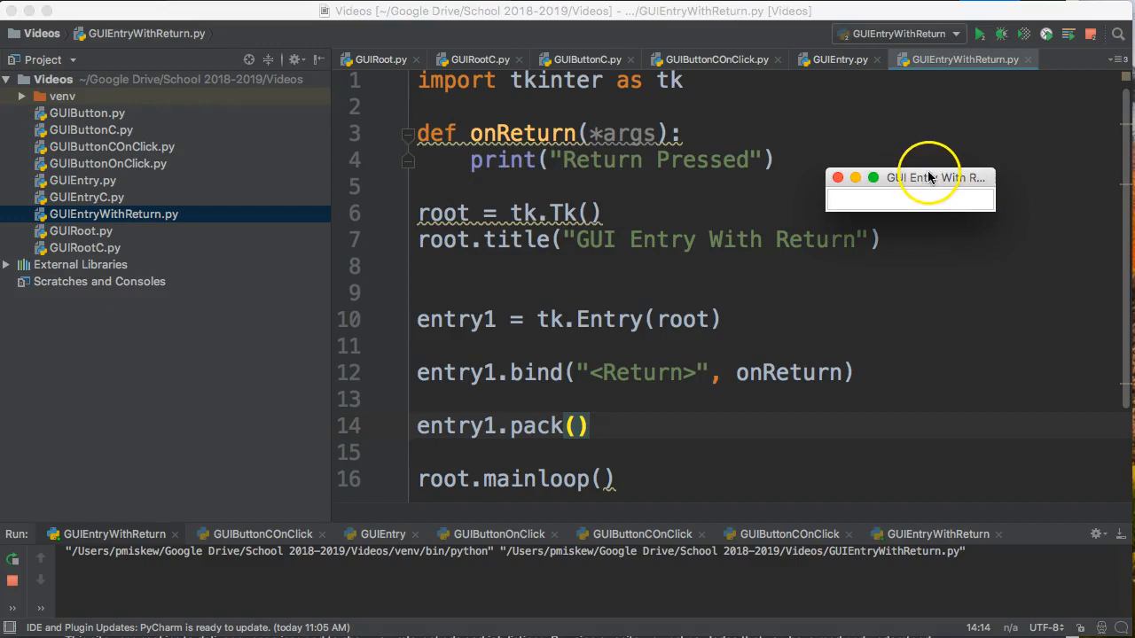
pyautogui.moveTo(915, 200)
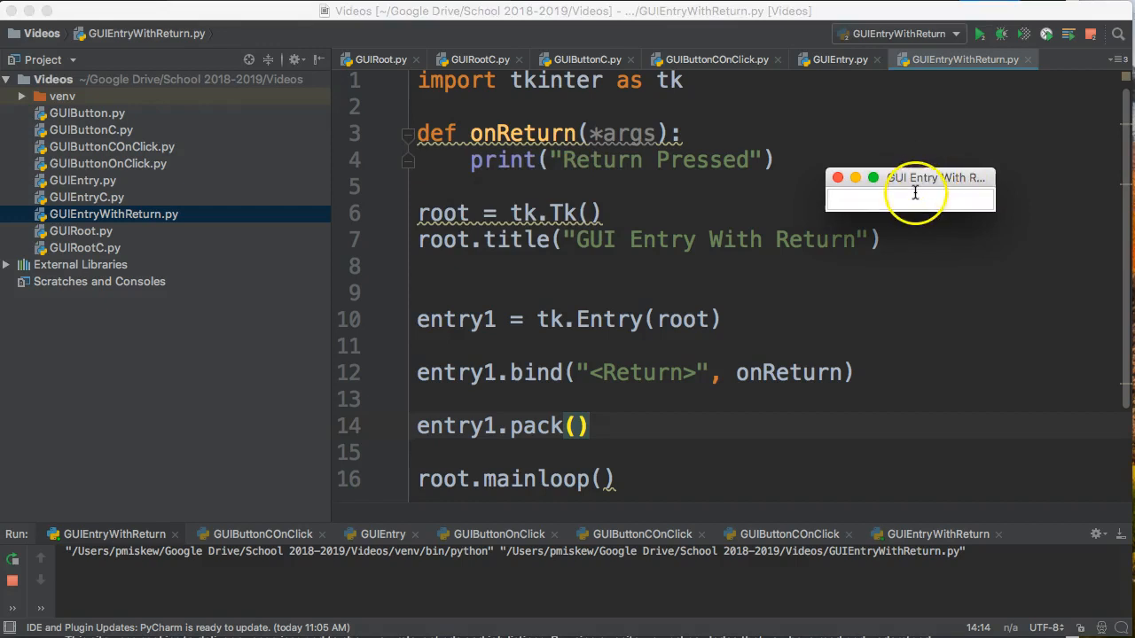
pyautogui.write('The')
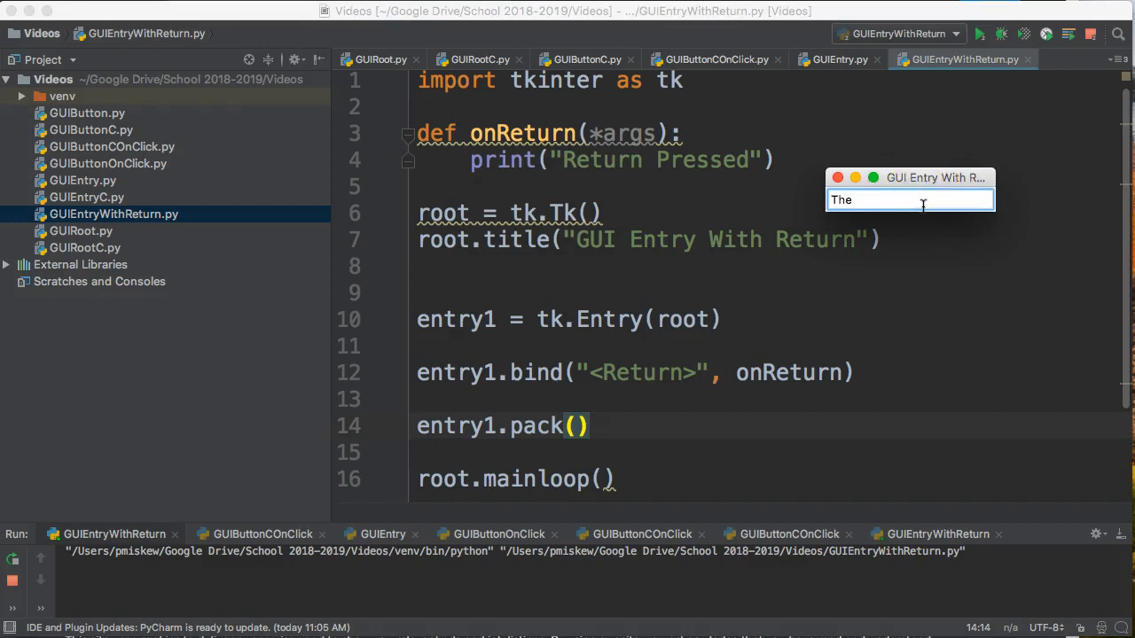
pyautogui.write('s')
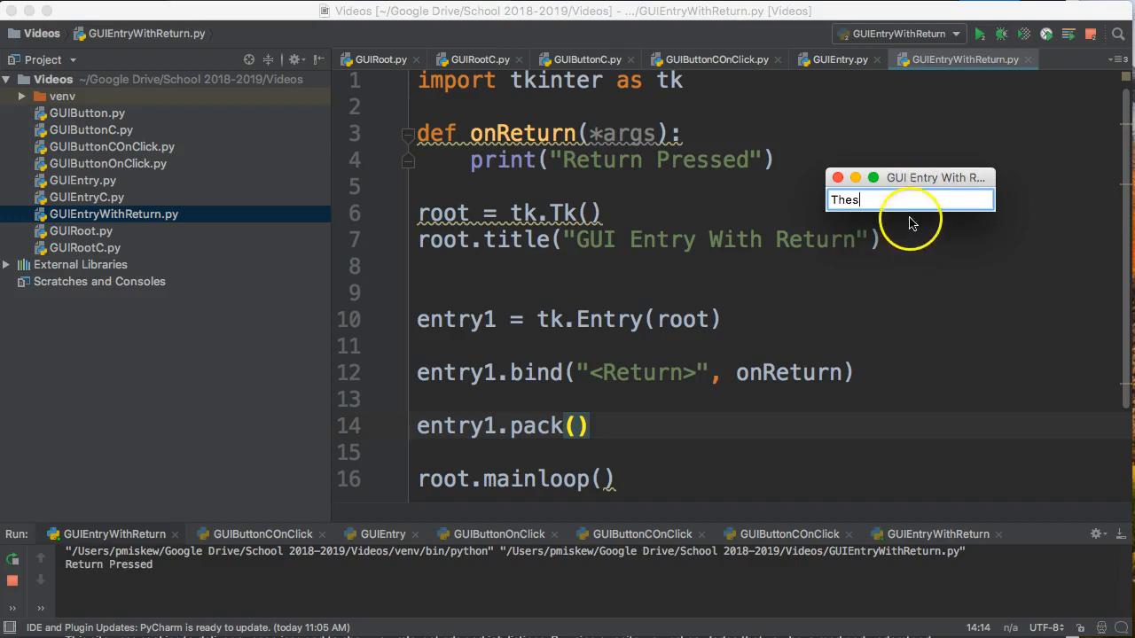
pyautogui.press('Return')
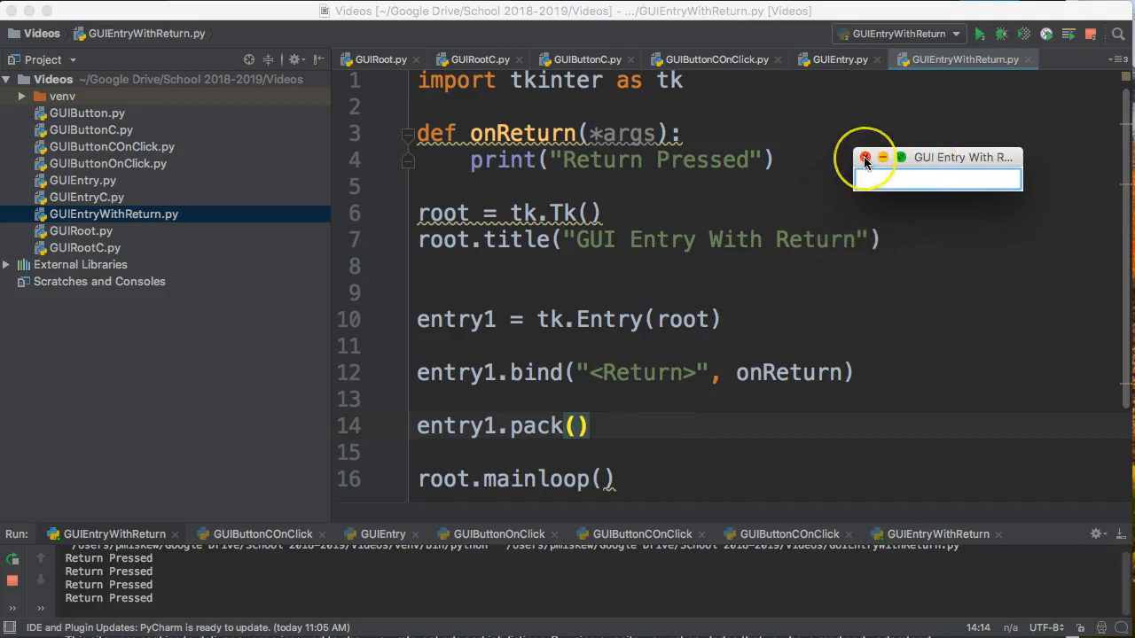
pyautogui.click(866, 157)
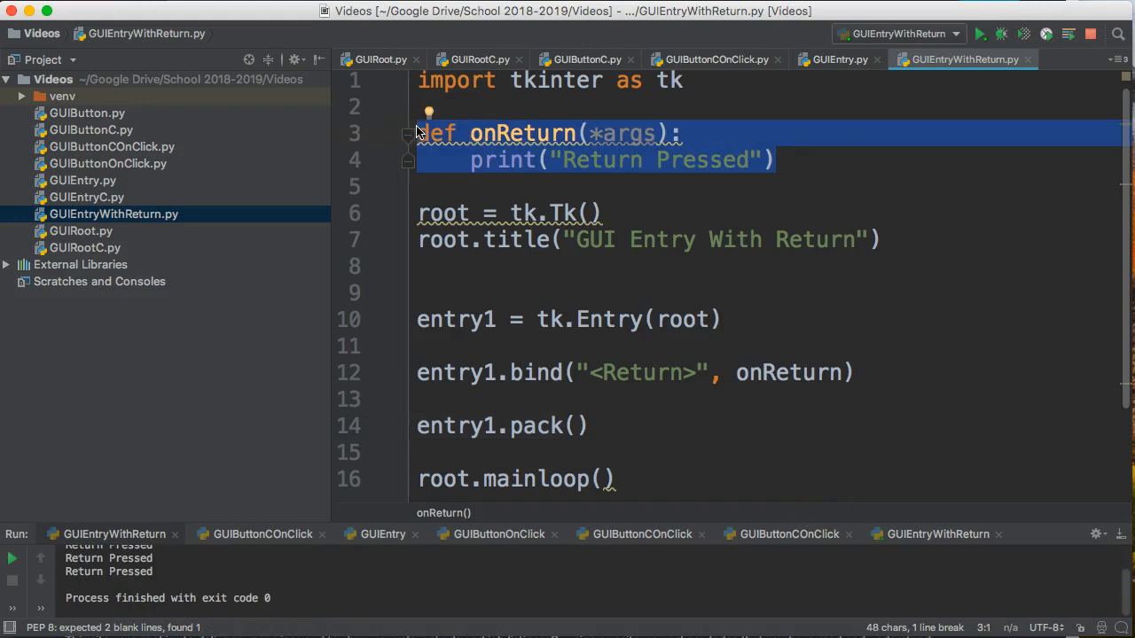
# Step: Move onReturn below mainloop to trigger the NameError, then select it to move back
pyautogui.press('Delete')
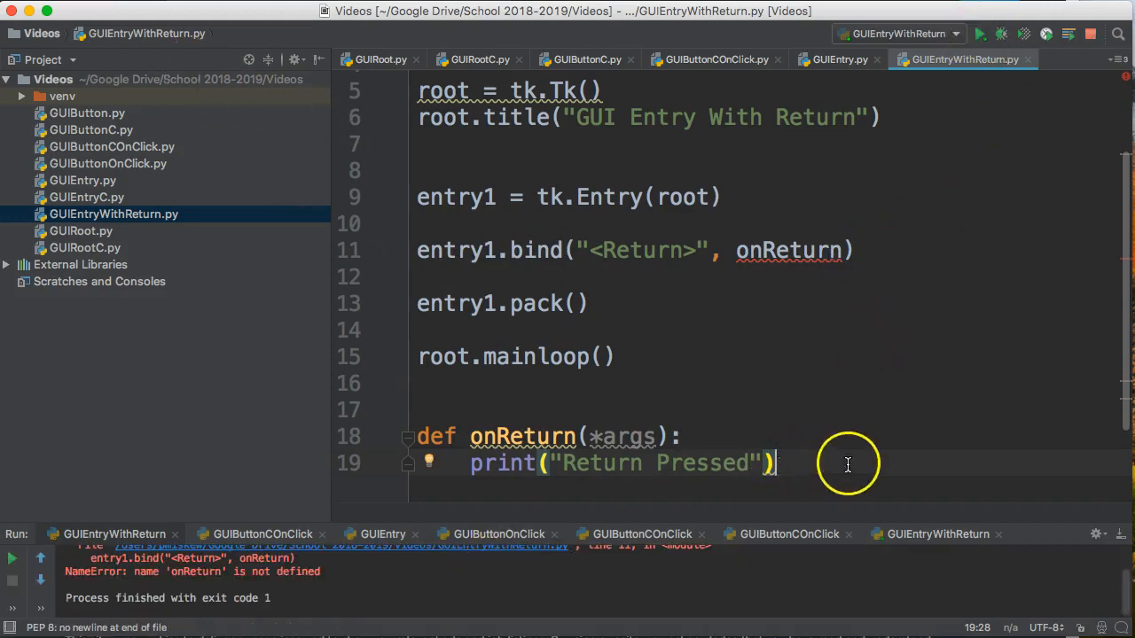
pyautogui.doubleClick(789, 250)
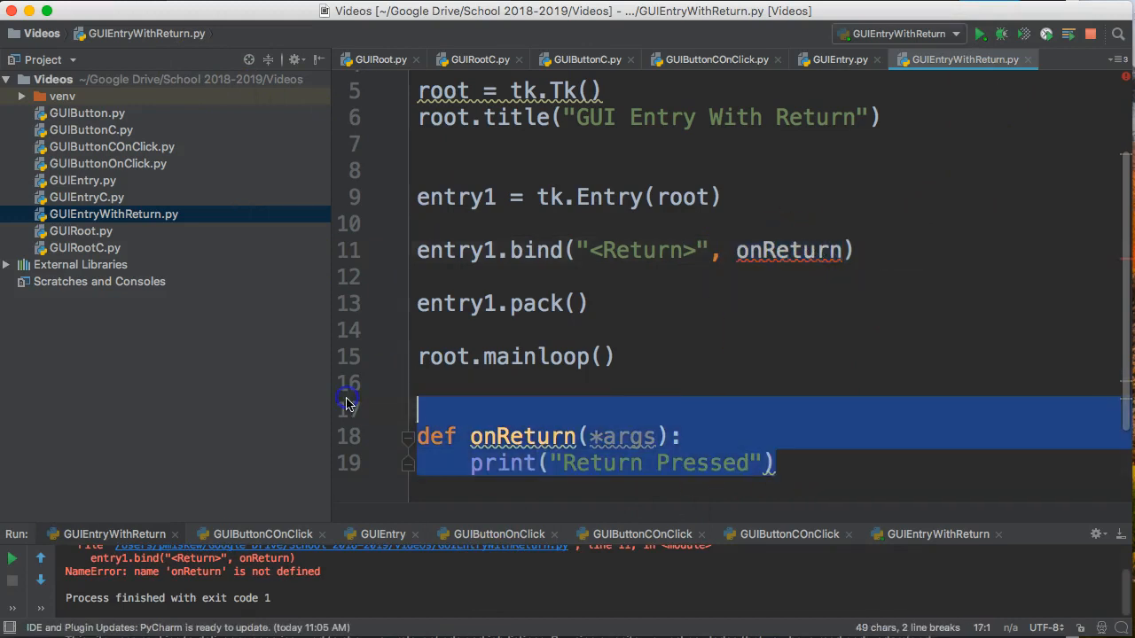
pyautogui.scroll(3)
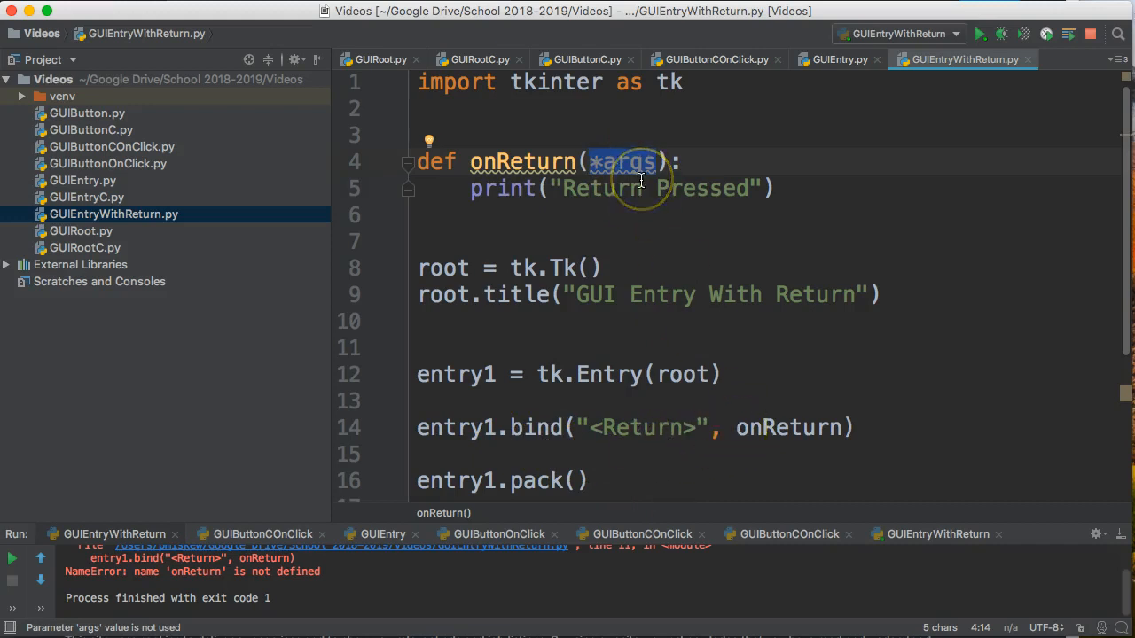
# Step: Rename onReturn's *args parameter to event and open a new line below its print
pyautogui.write('event')
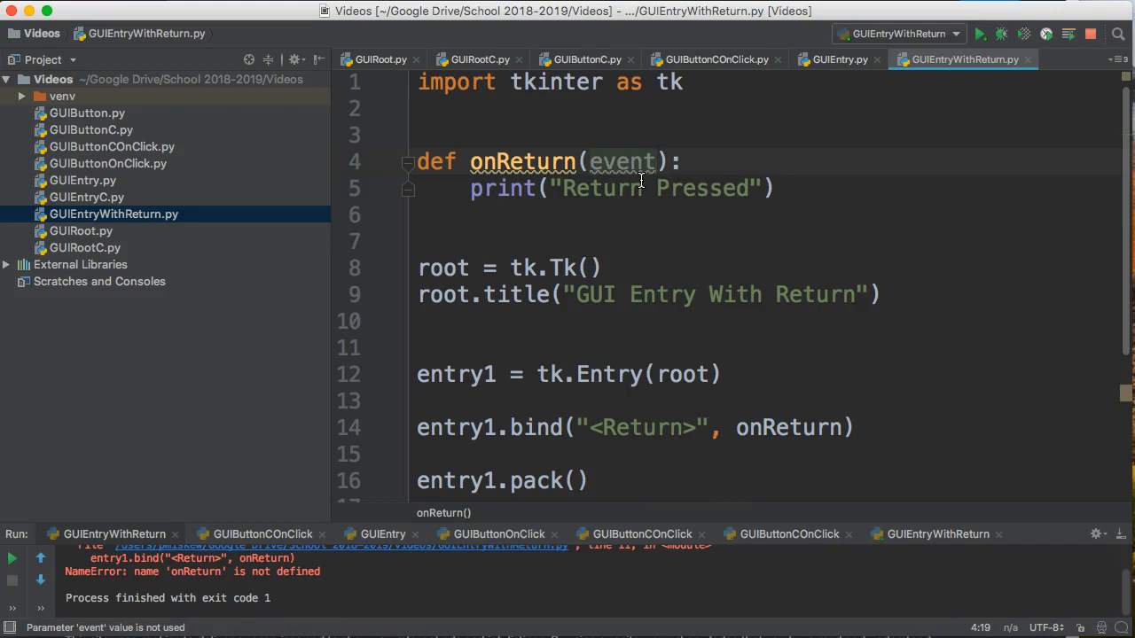
pyautogui.moveTo(830, 443)
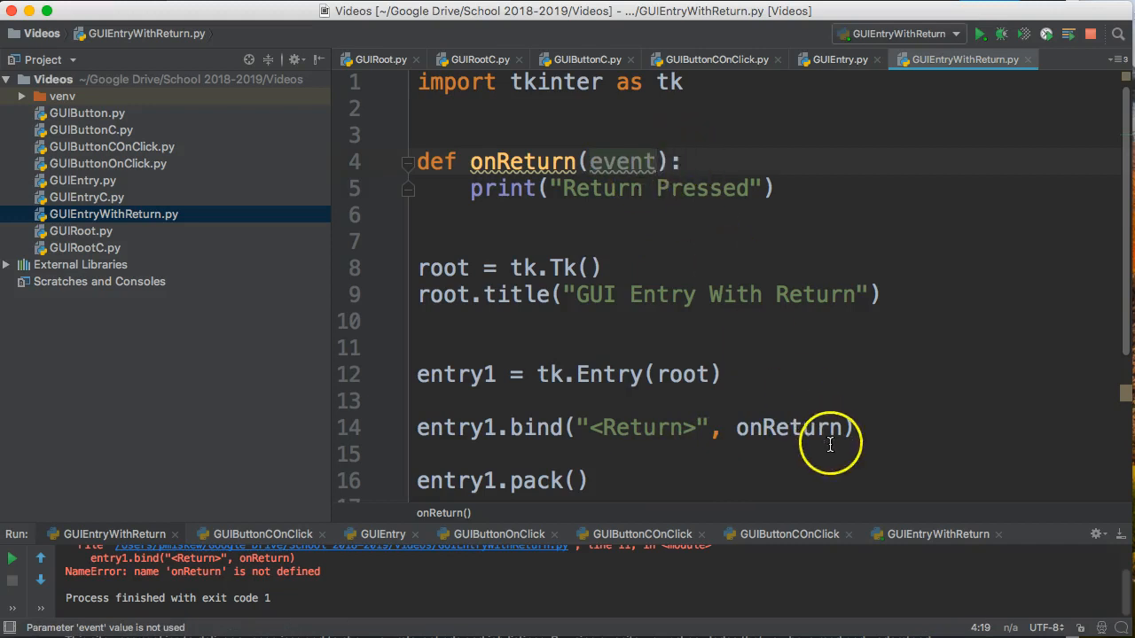
pyautogui.doubleClick(786, 427)
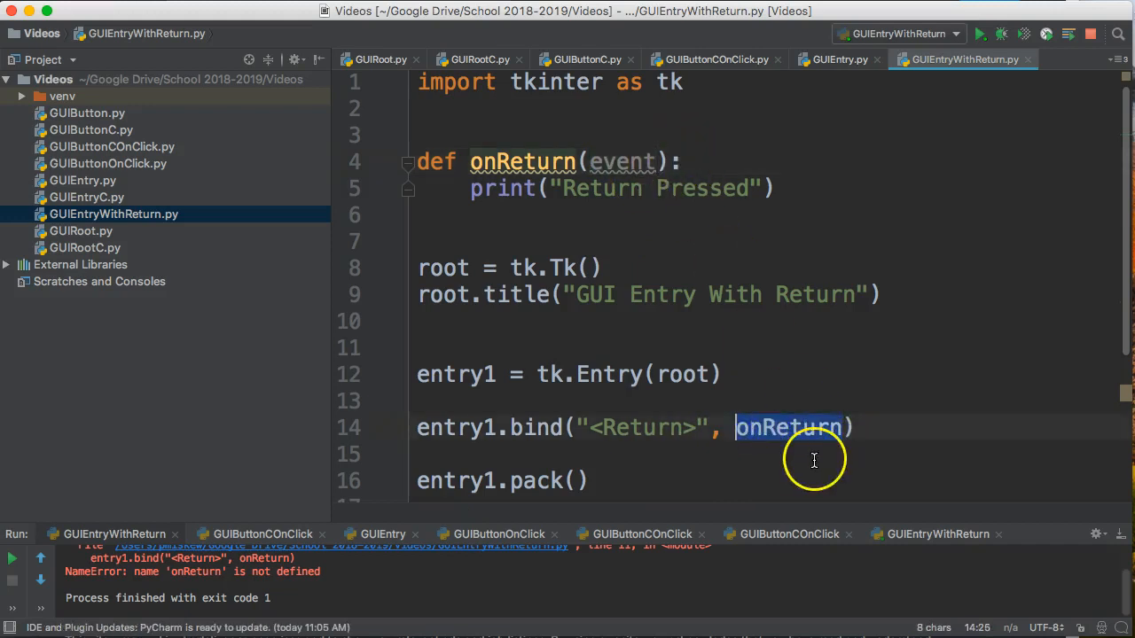
pyautogui.moveTo(636, 148)
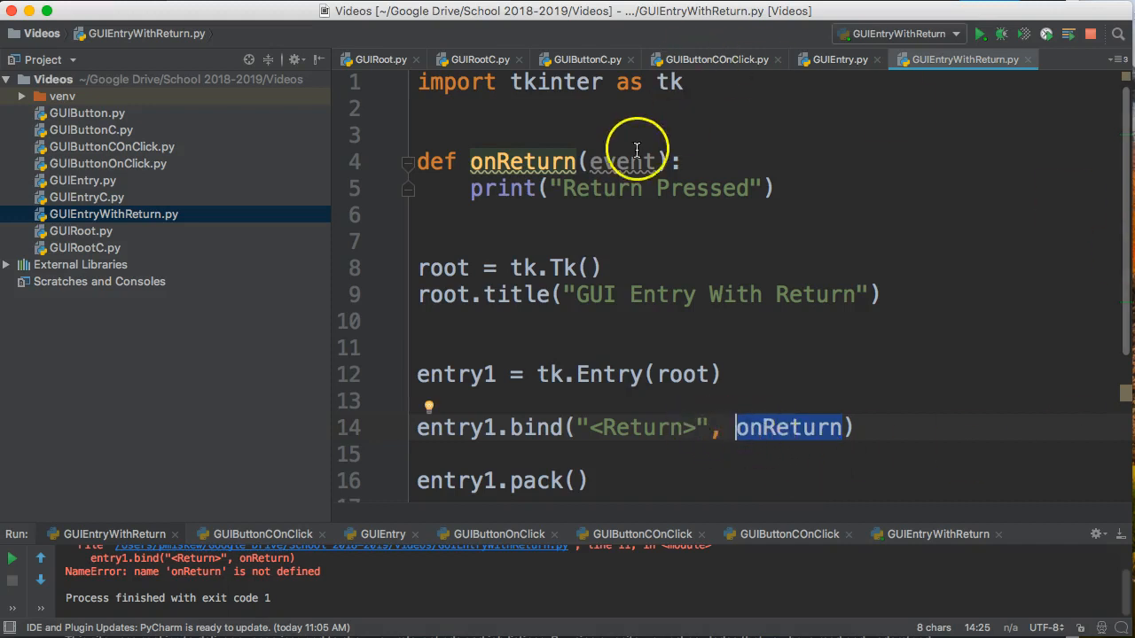
pyautogui.click(858, 184)
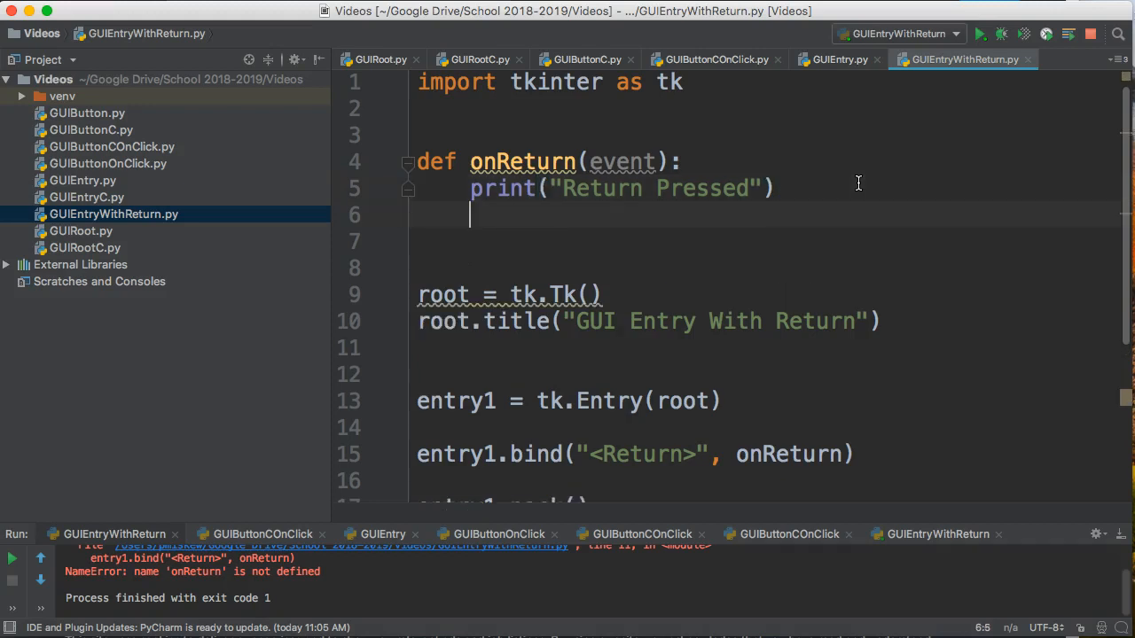
# Step: Add entry1.delete(0, 'end') to onReturn so the entry clears after printing
pyautogui.write('entry1.')
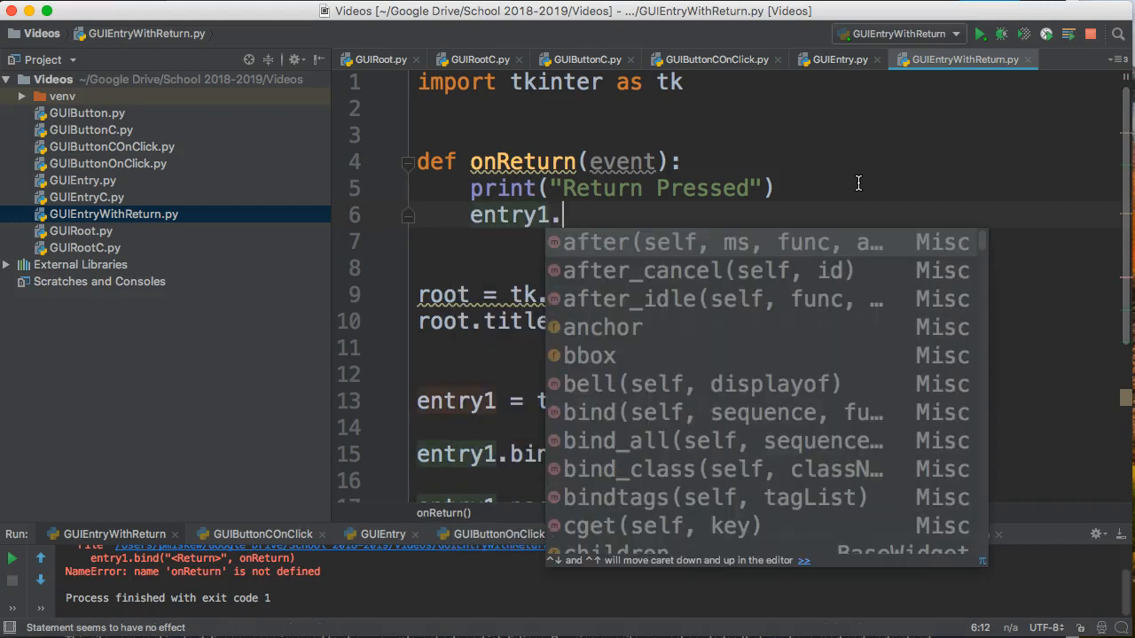
pyautogui.write('de')
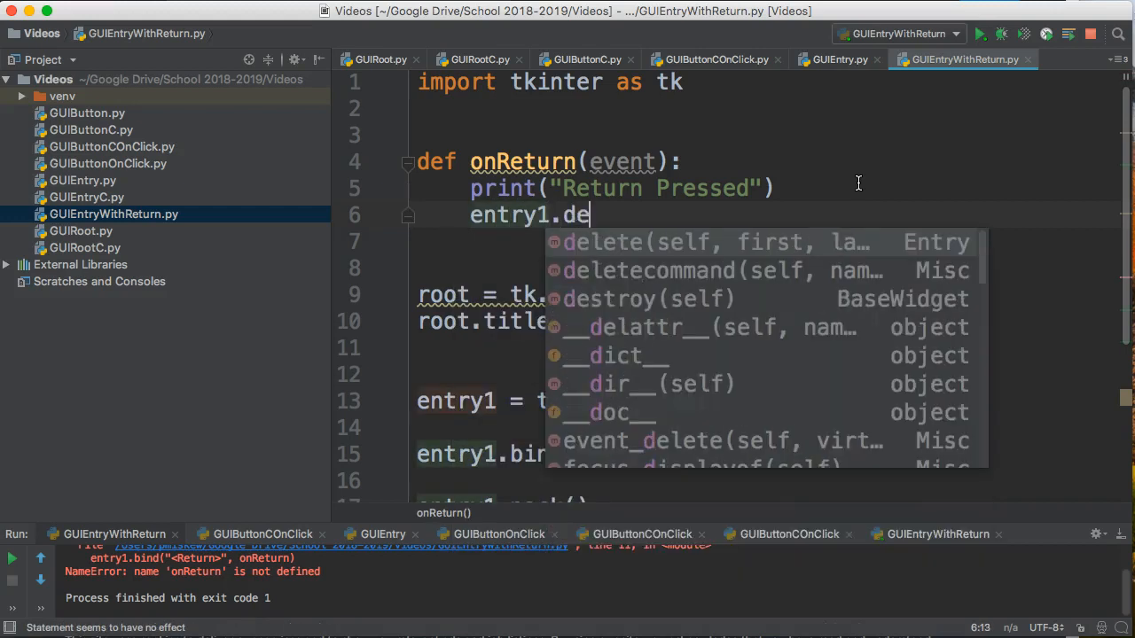
pyautogui.write('lete(')
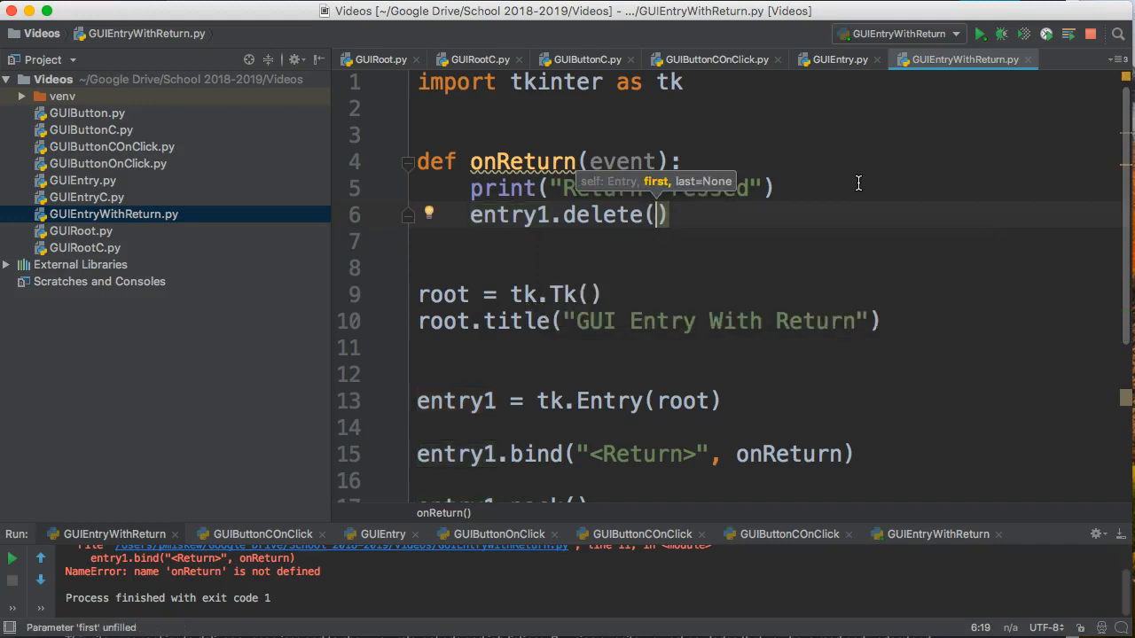
pyautogui.write("0, '")
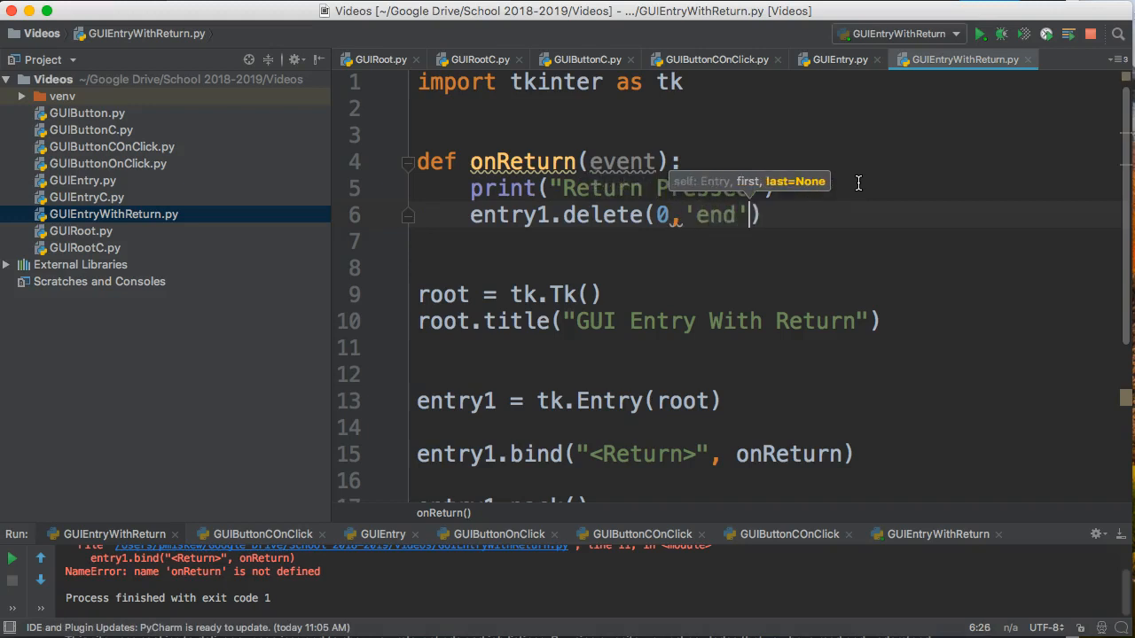
pyautogui.click(739, 299)
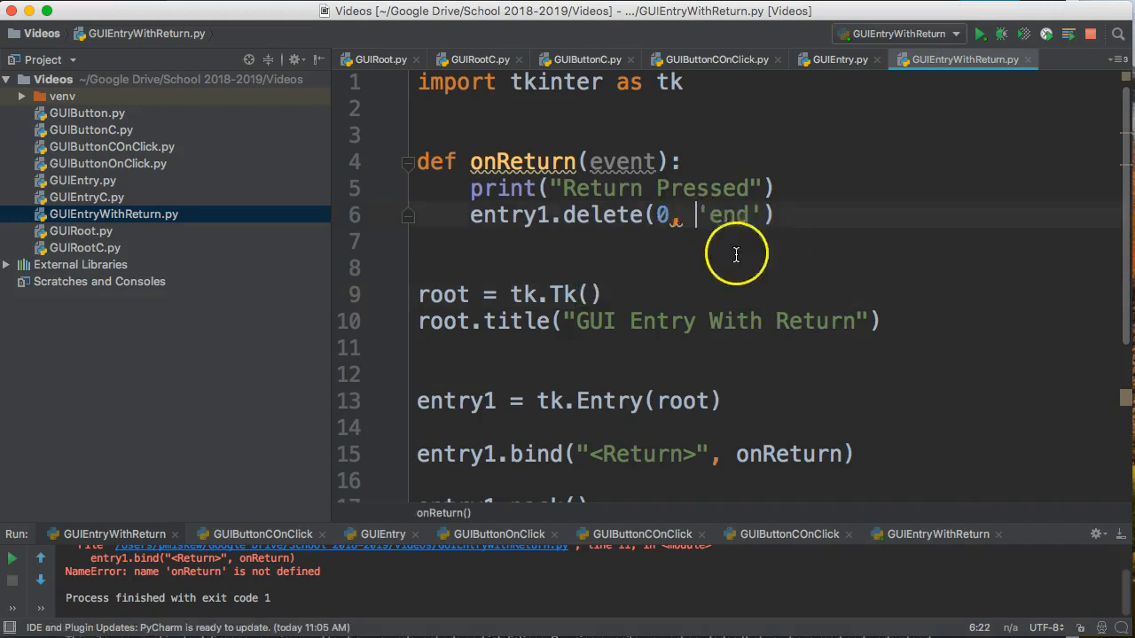
pyautogui.moveTo(669, 219)
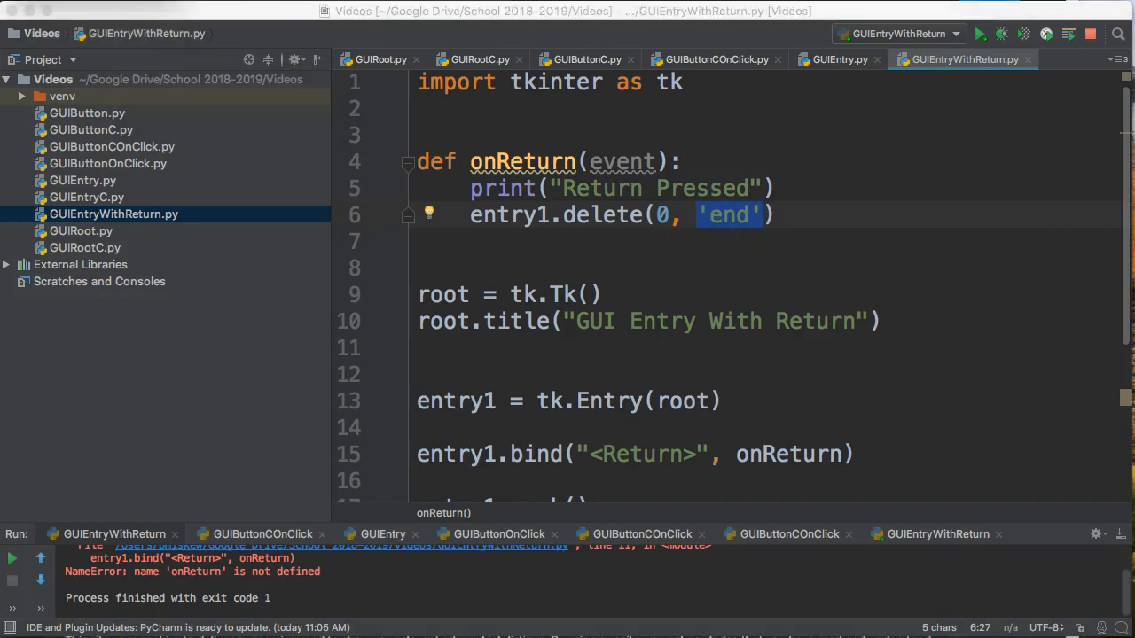
# Step: Run the updated script and press Return in the entry to print Return Pressed
pyautogui.click(979, 34)
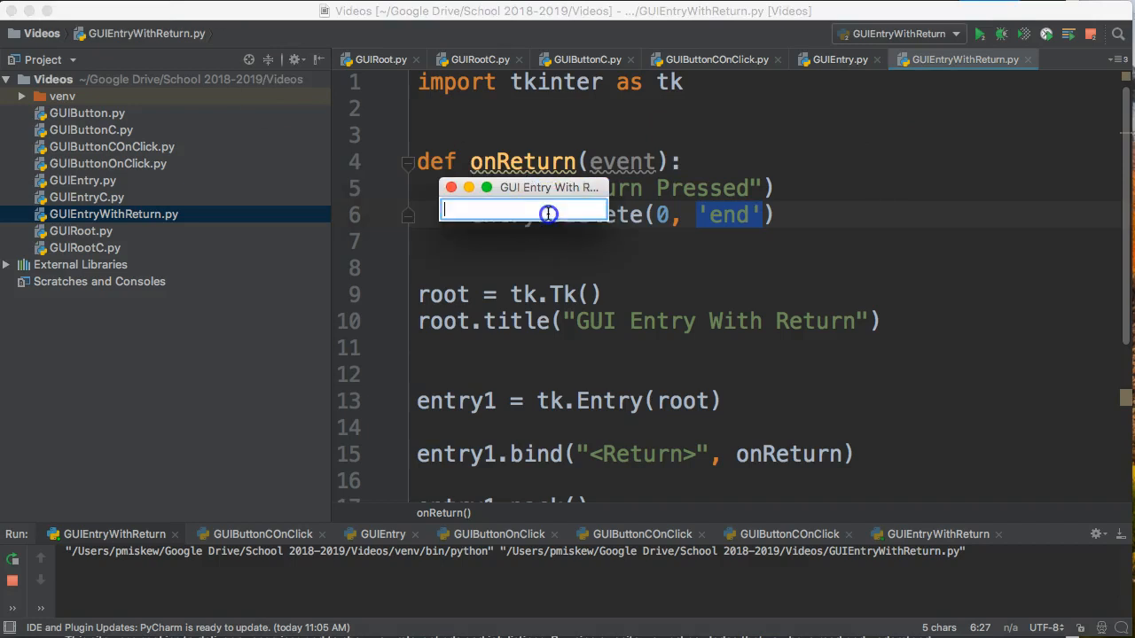
pyautogui.press('Return')
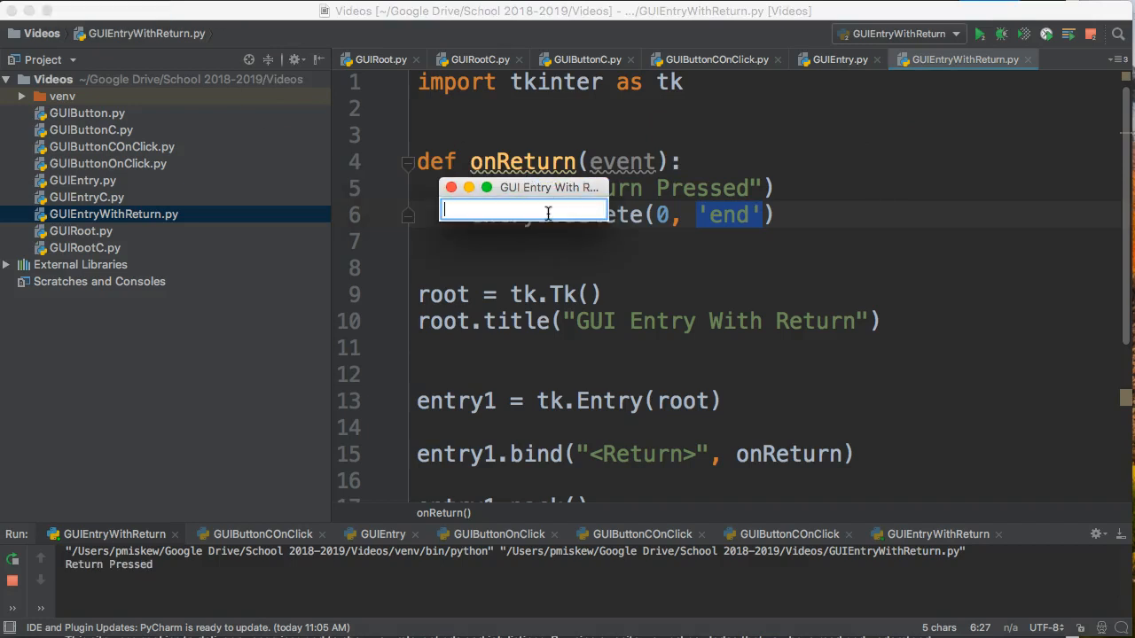
pyautogui.moveTo(745, 169)
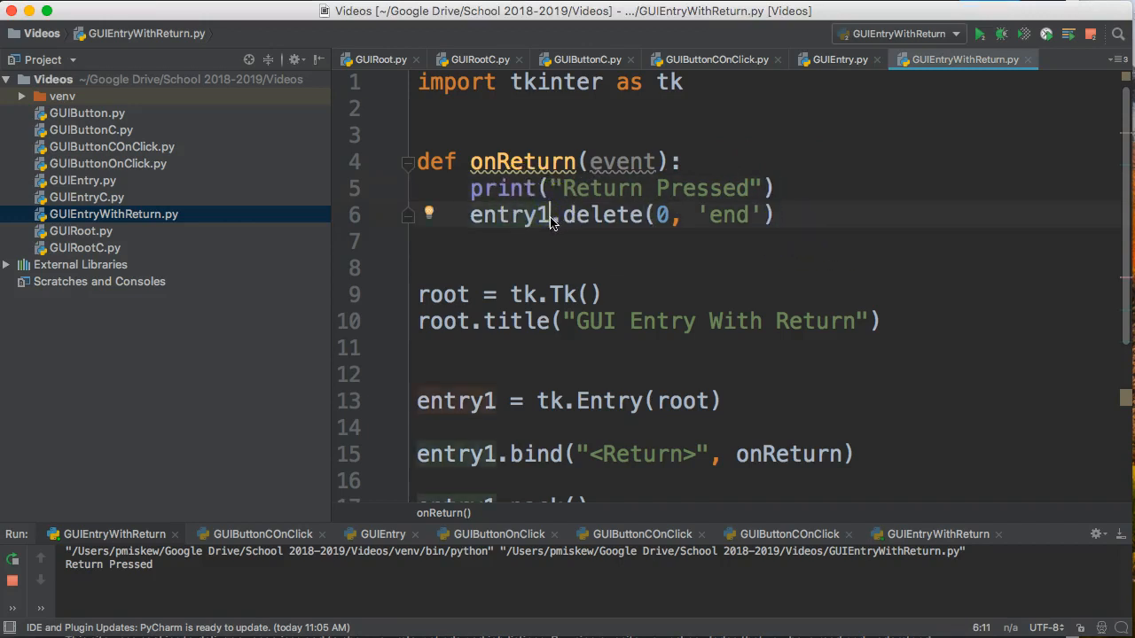
# Step: Add value = entry1.get() and print(value) to onReturn above the delete line
pyautogui.doubleClick(508, 214)
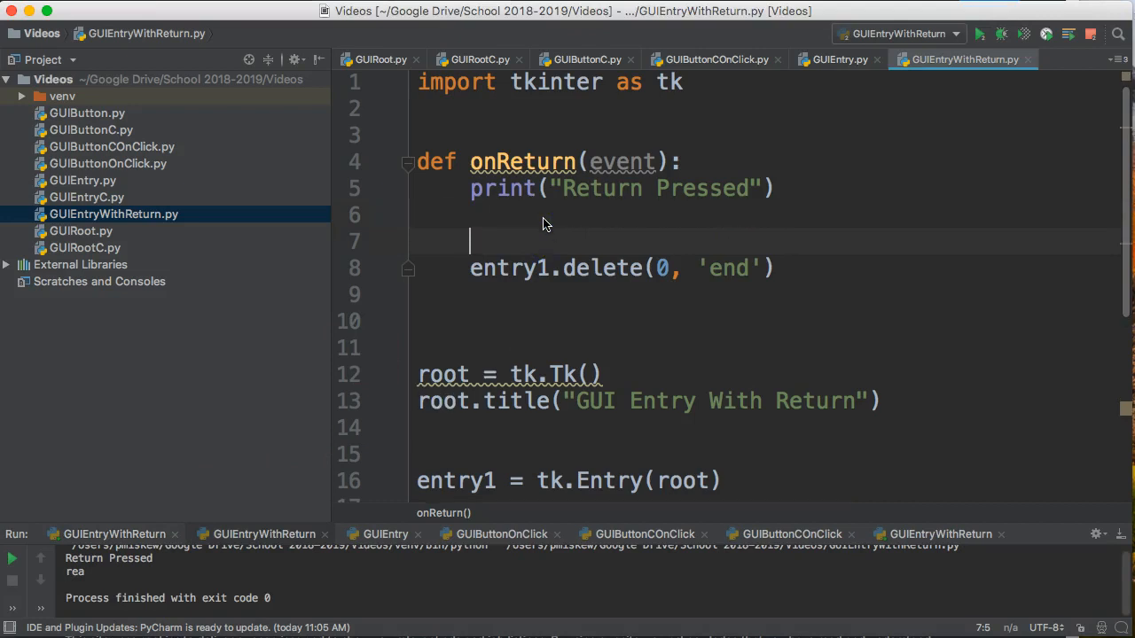
pyautogui.write('entry1.get(')
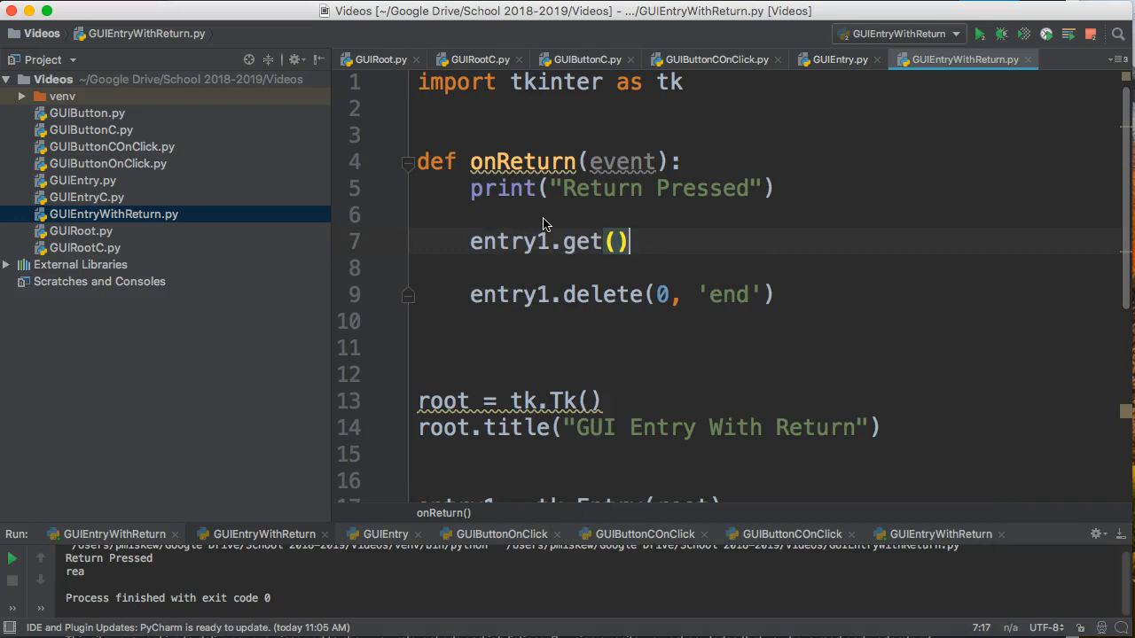
pyautogui.write(';')
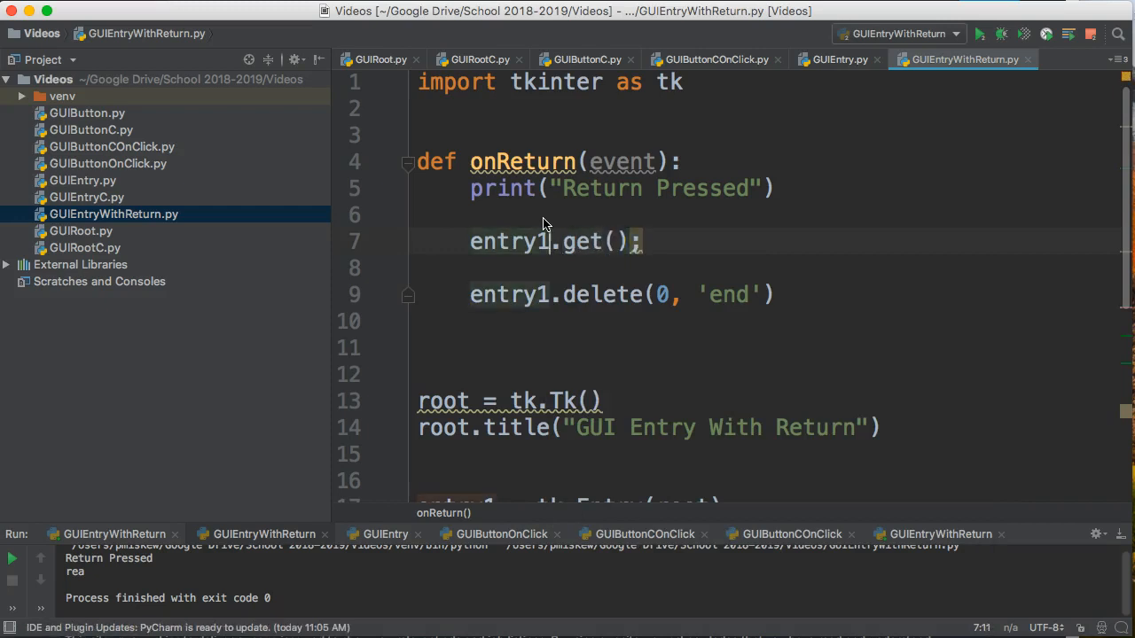
pyautogui.doubleClick(509, 240)
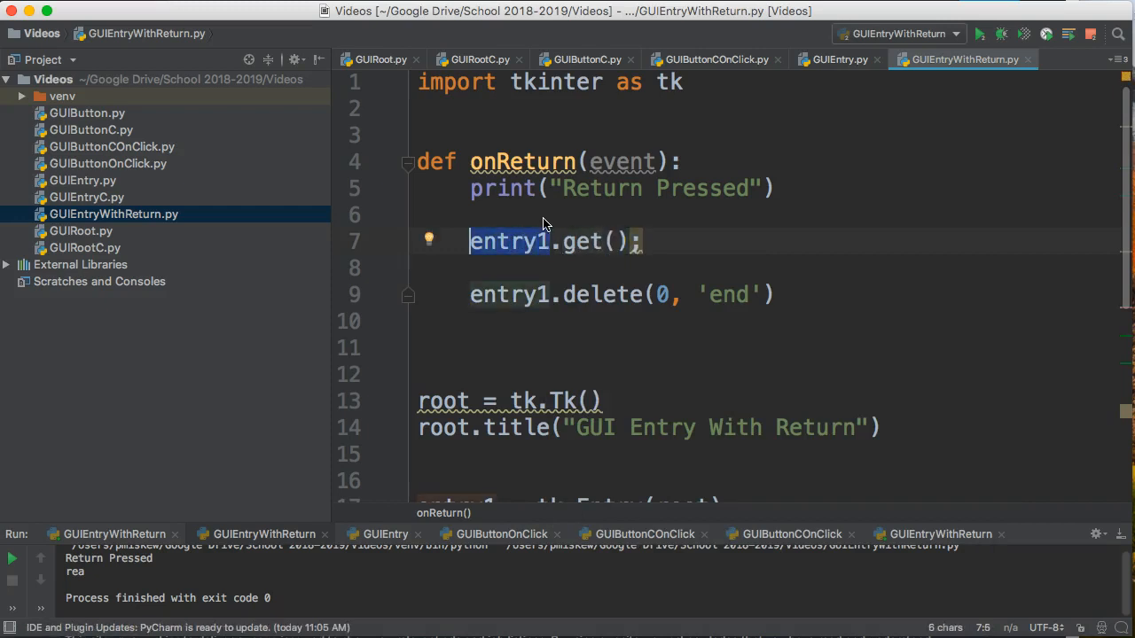
pyautogui.moveTo(578, 241)
pyautogui.write('value = ')
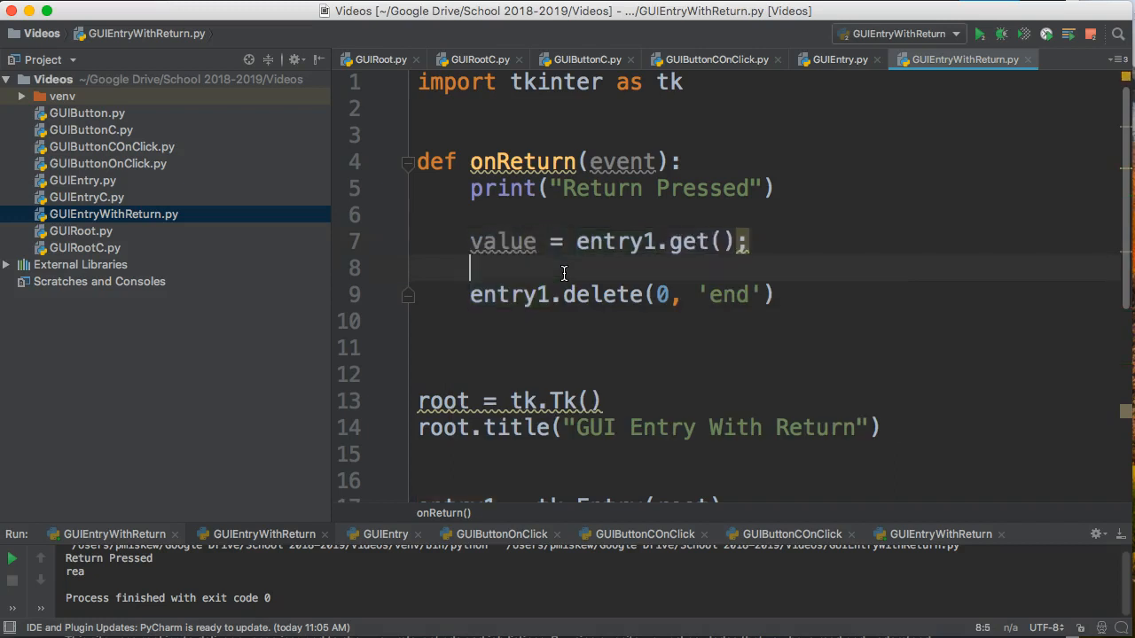
pyautogui.write('print(')
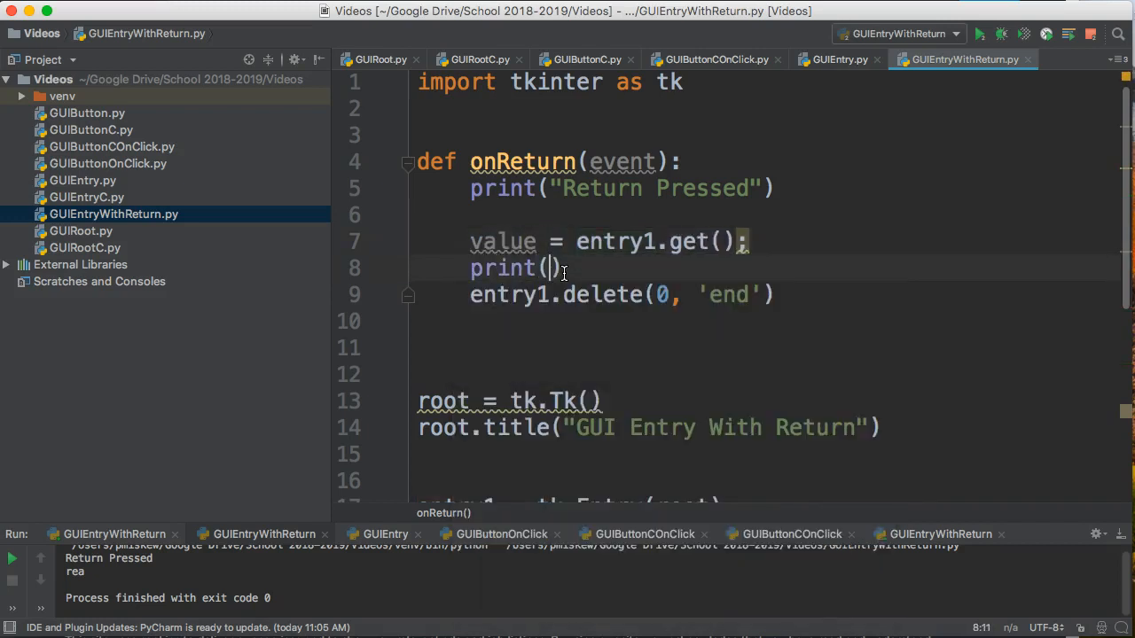
pyautogui.write('value')
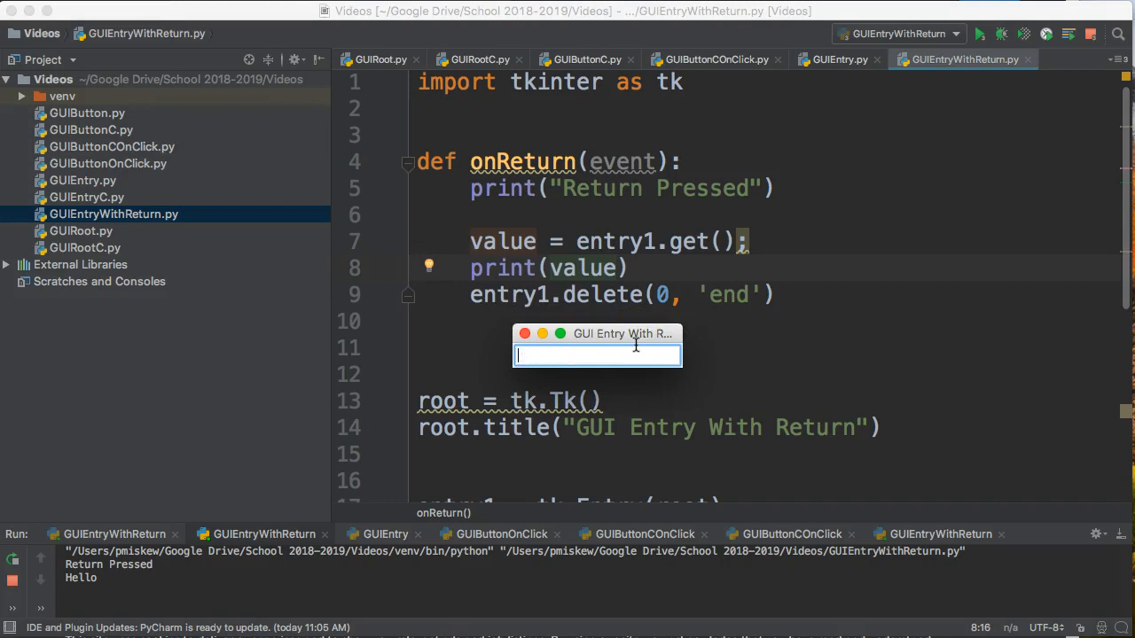
# Step: Enter Fish and dog, pressing Return to print each, then close the app window
pyautogui.write('F')
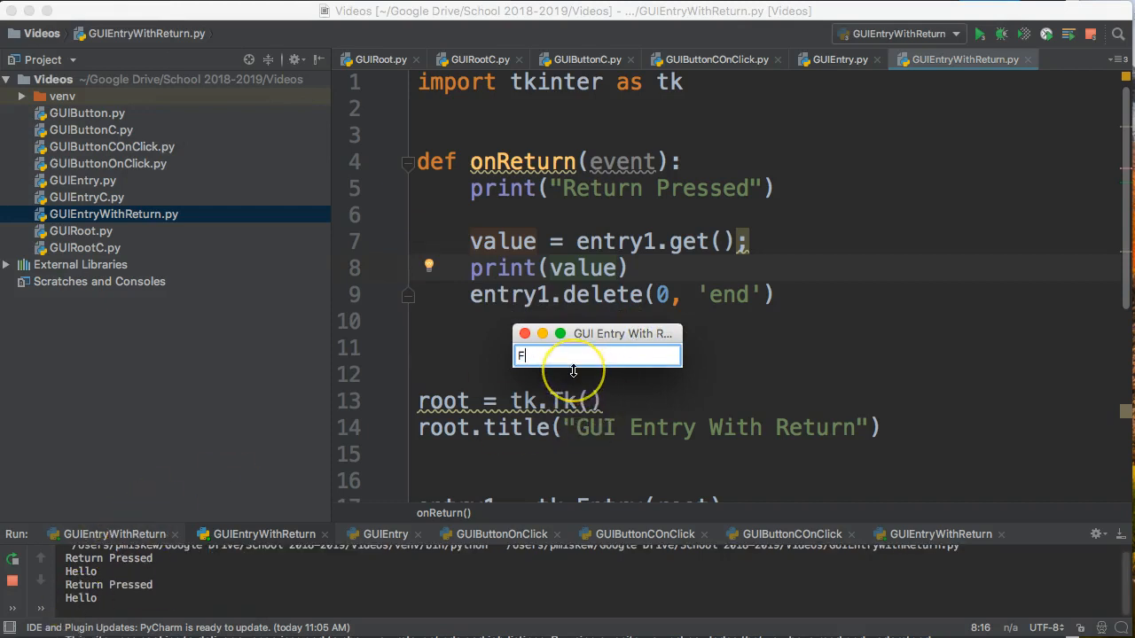
pyautogui.press('Return')
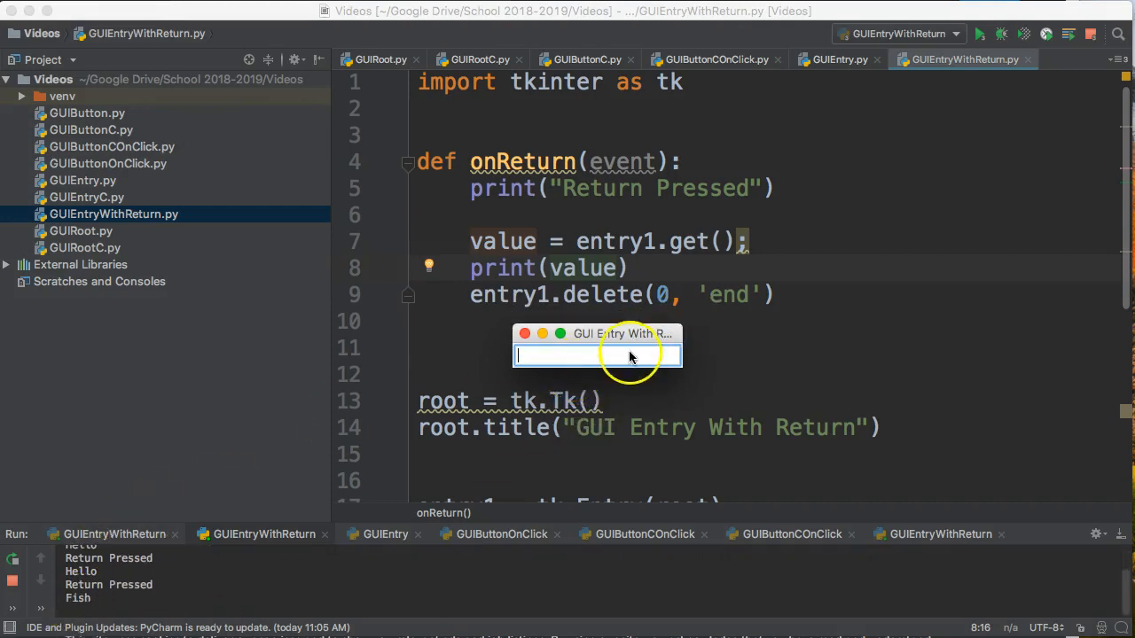
pyautogui.press('Return')
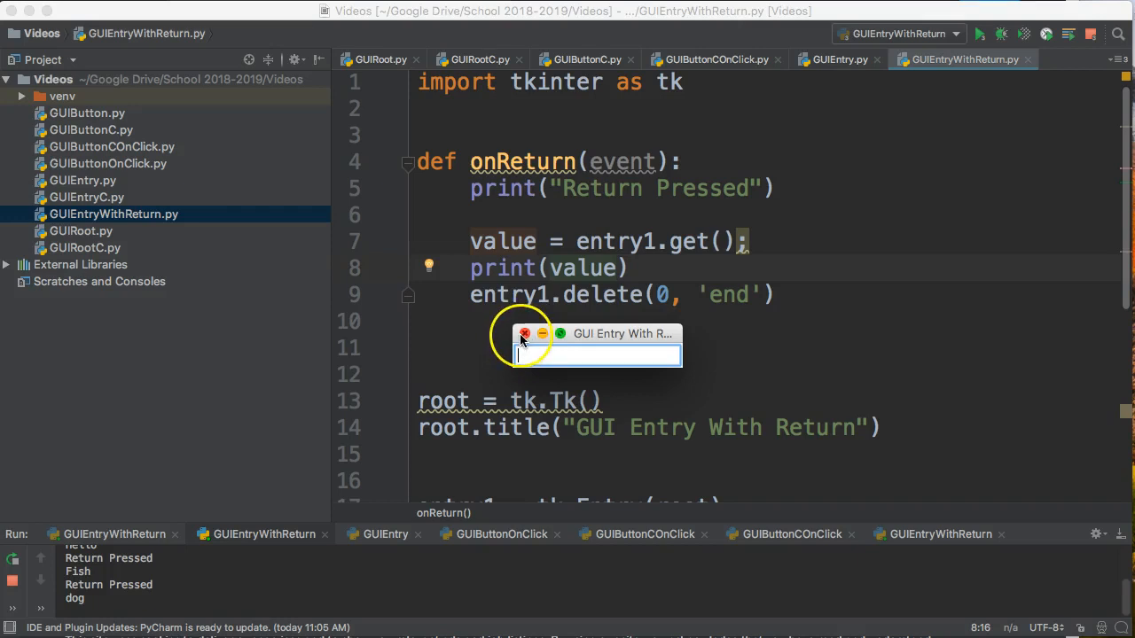
pyautogui.click(524, 333)
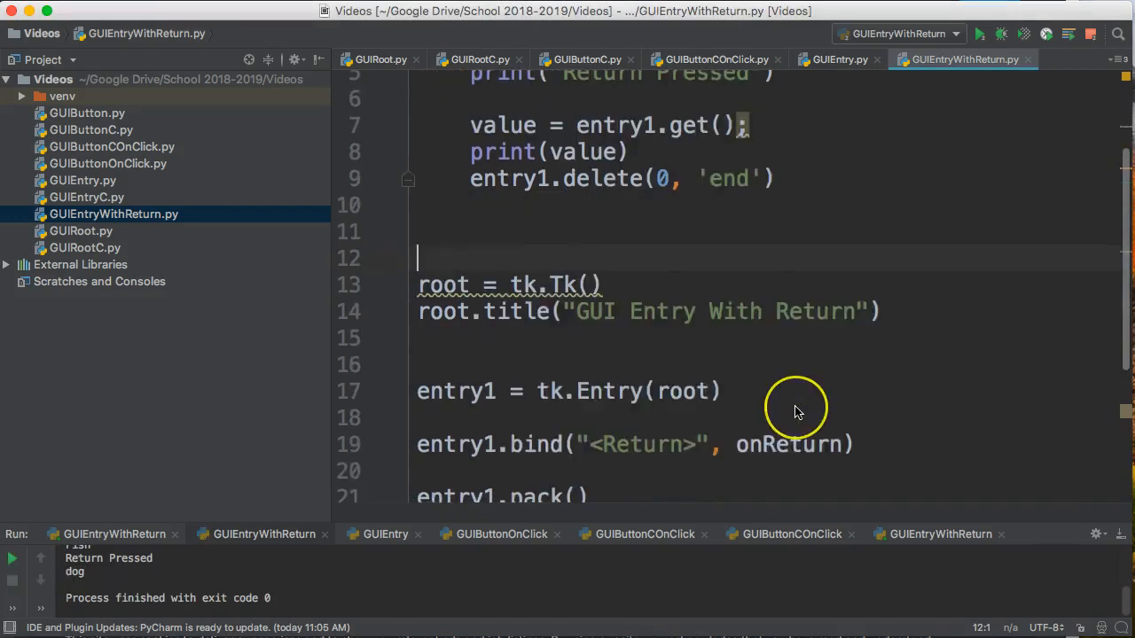
# Step: Replace the '<Return>' event in entry1.bind with 'f'
pyautogui.scroll(-3)
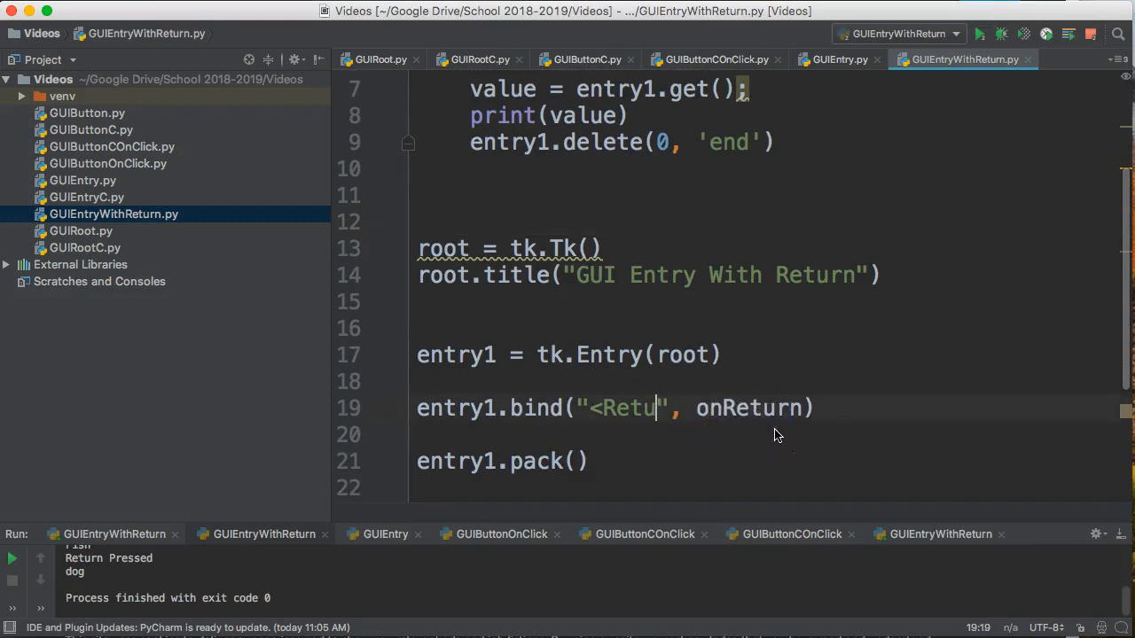
pyautogui.press('backspace')
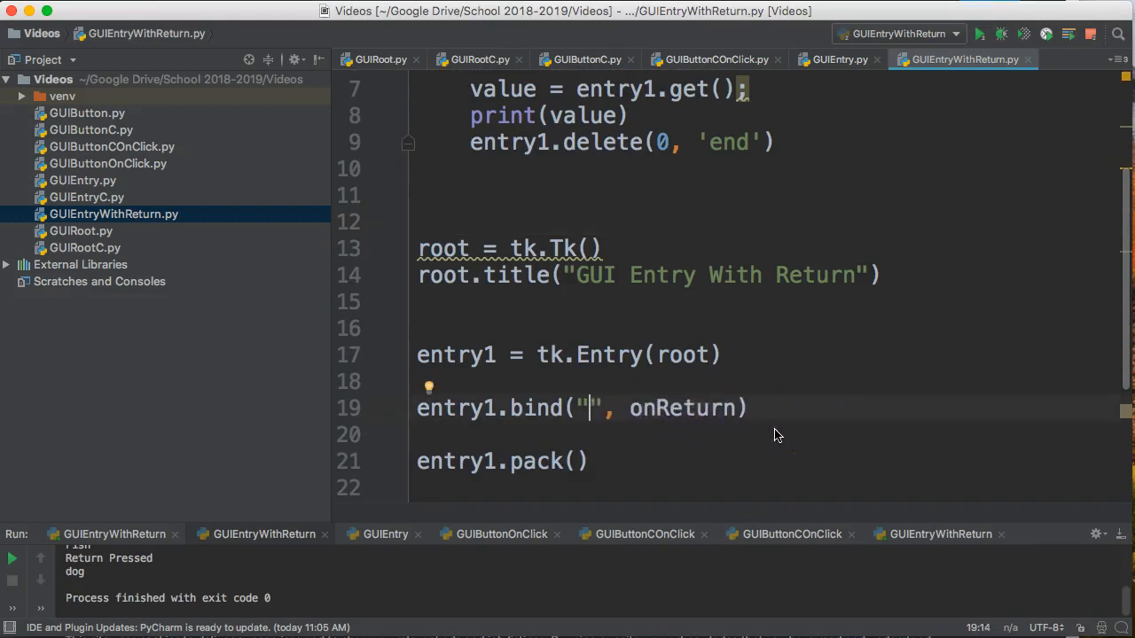
pyautogui.write('f')
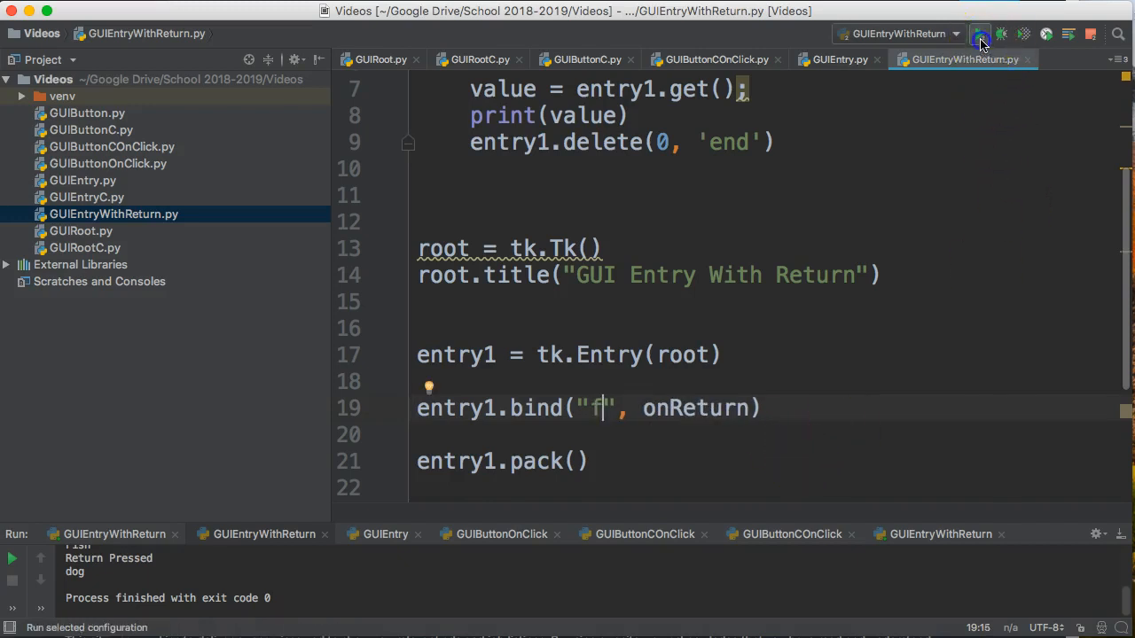
# Step: Run the app and type 'The' into the entry to test the f binding
pyautogui.click(980, 34)
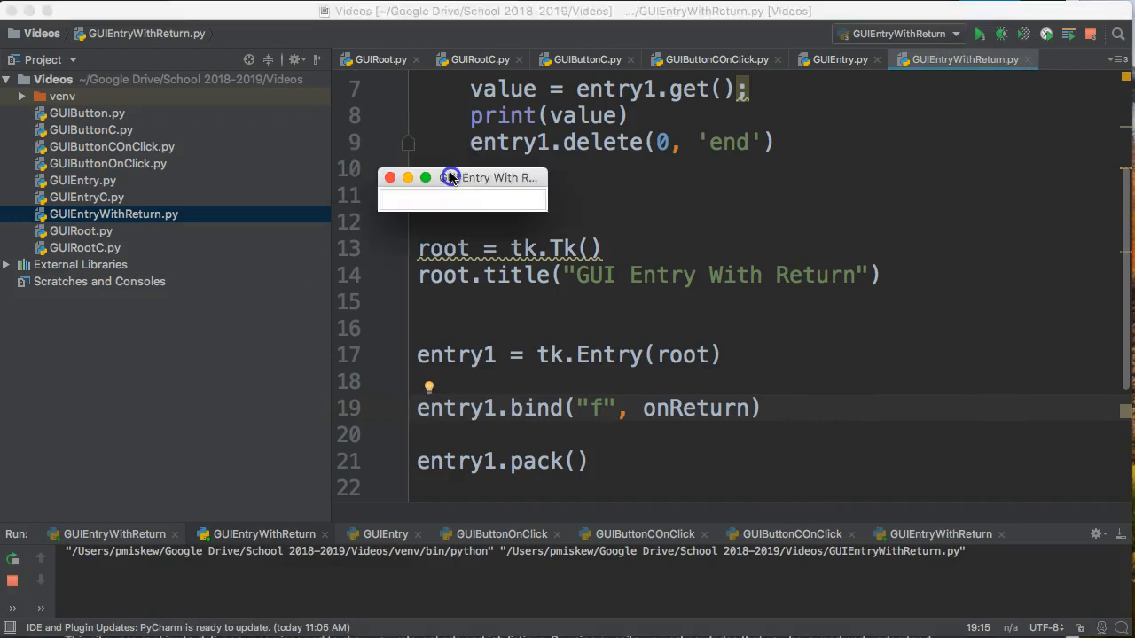
pyautogui.click(461, 200)
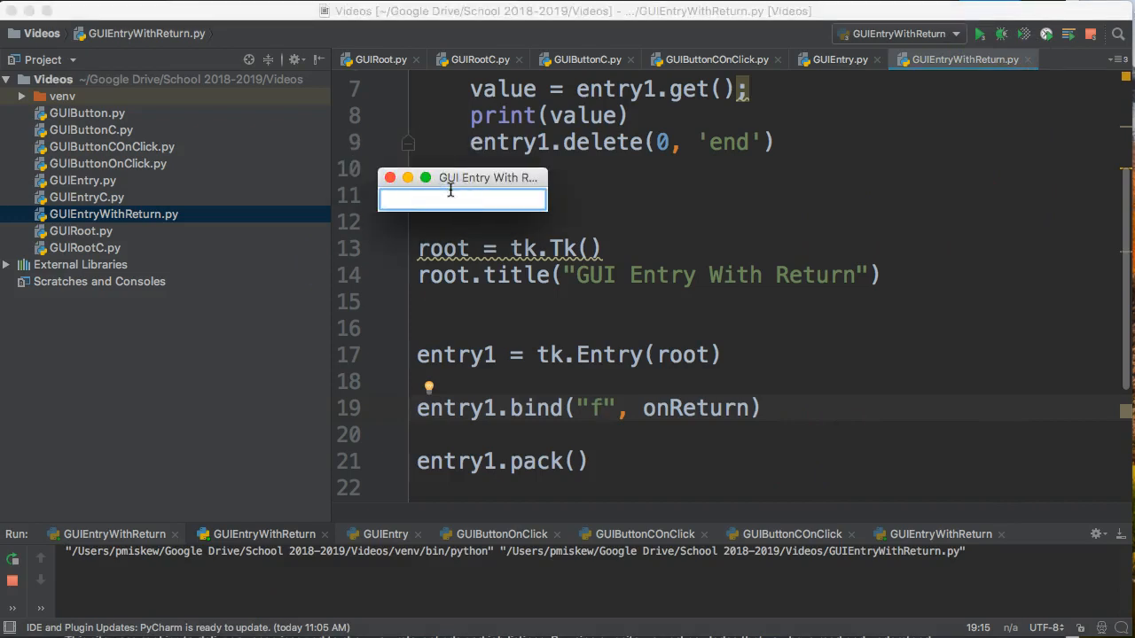
pyautogui.write('The')
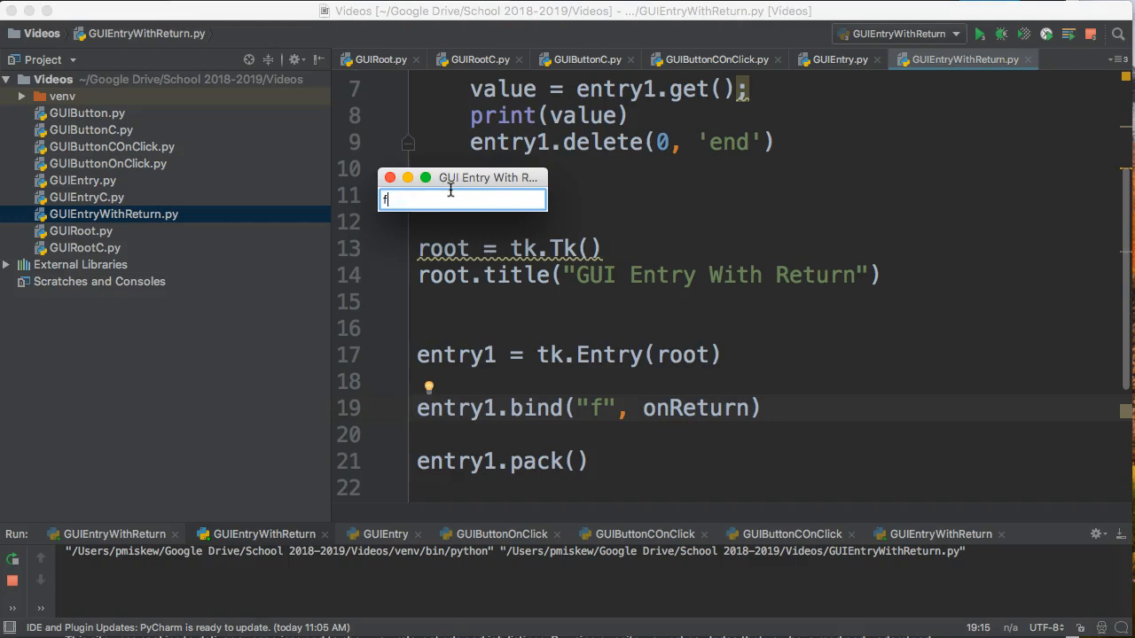
pyautogui.press('Return')
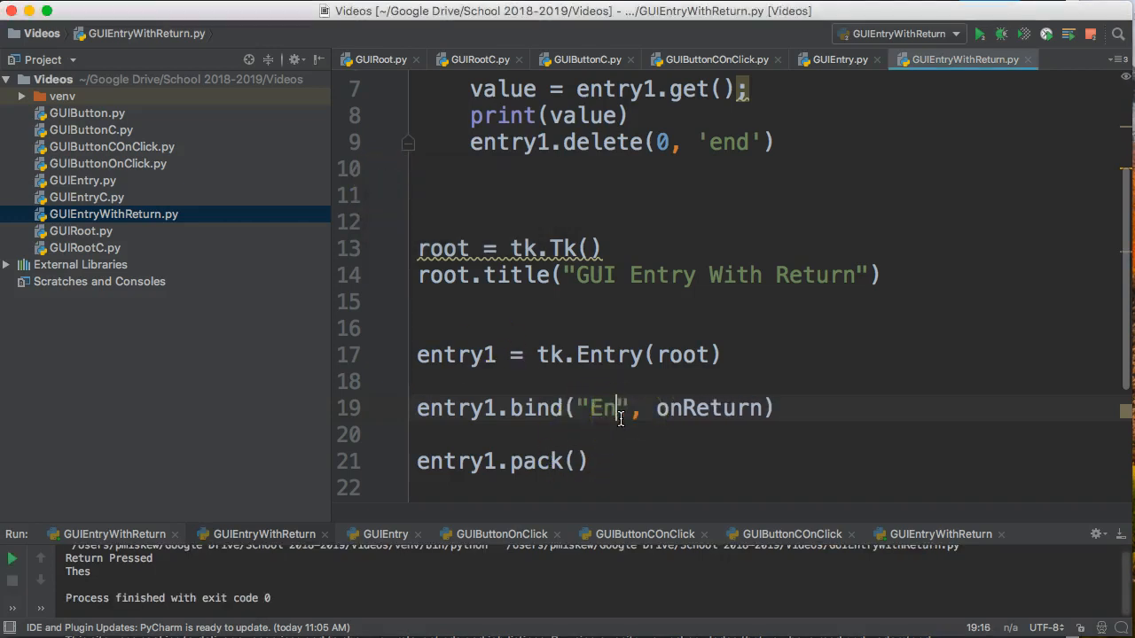
# Step: Change the entry1.bind event back to '<Return>' and place the cursor after entry1.pack()
pyautogui.write('<Return>')
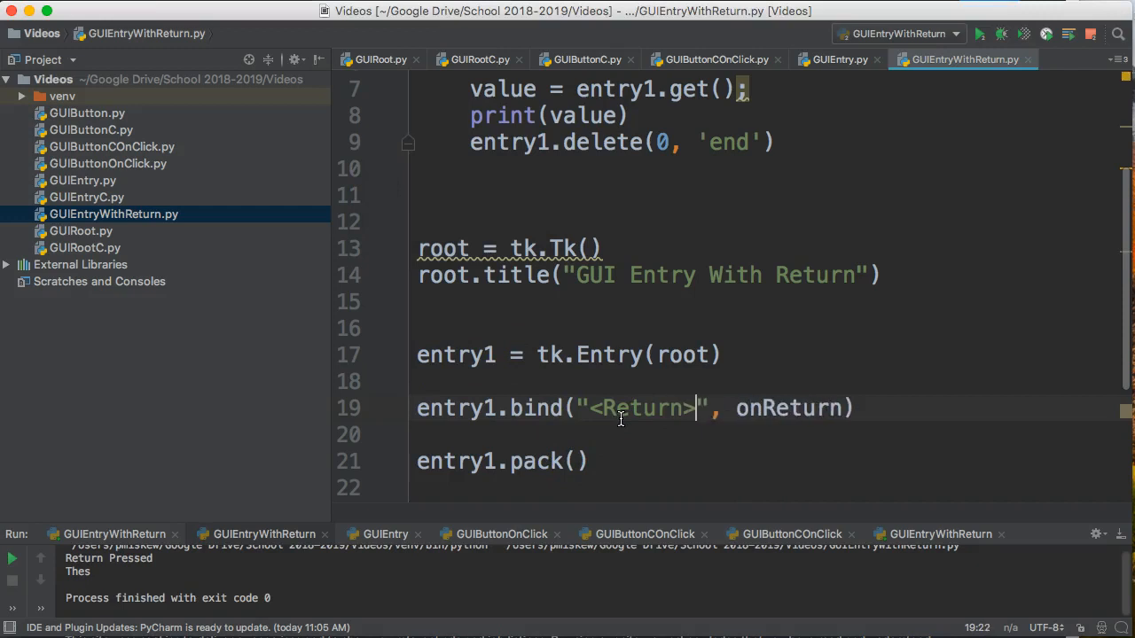
pyautogui.moveTo(648, 434)
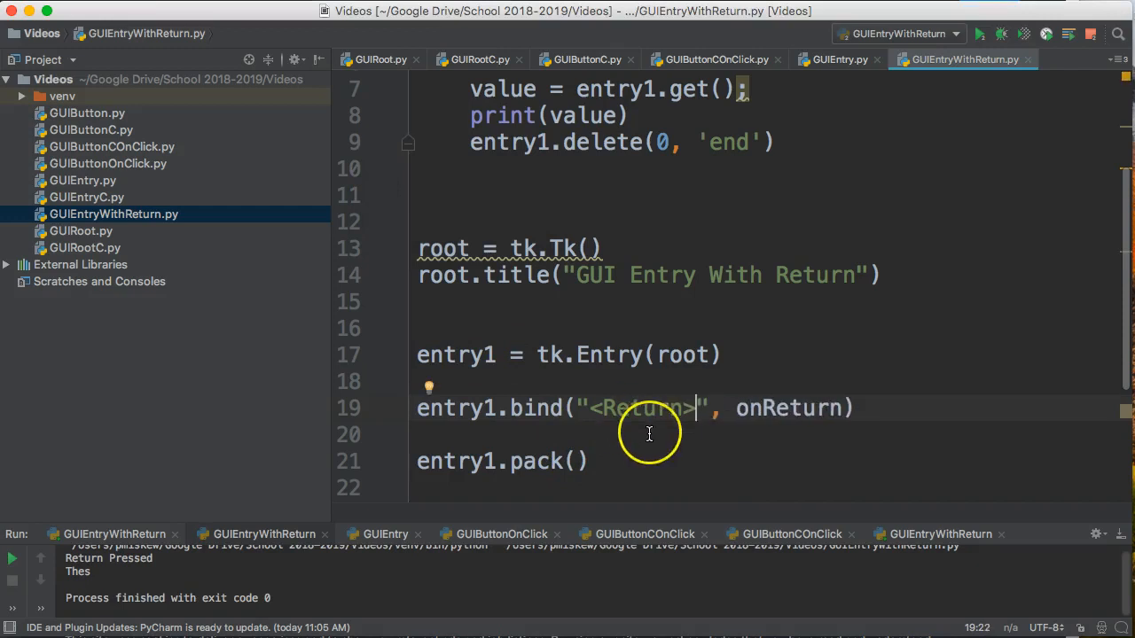
pyautogui.click(586, 461)
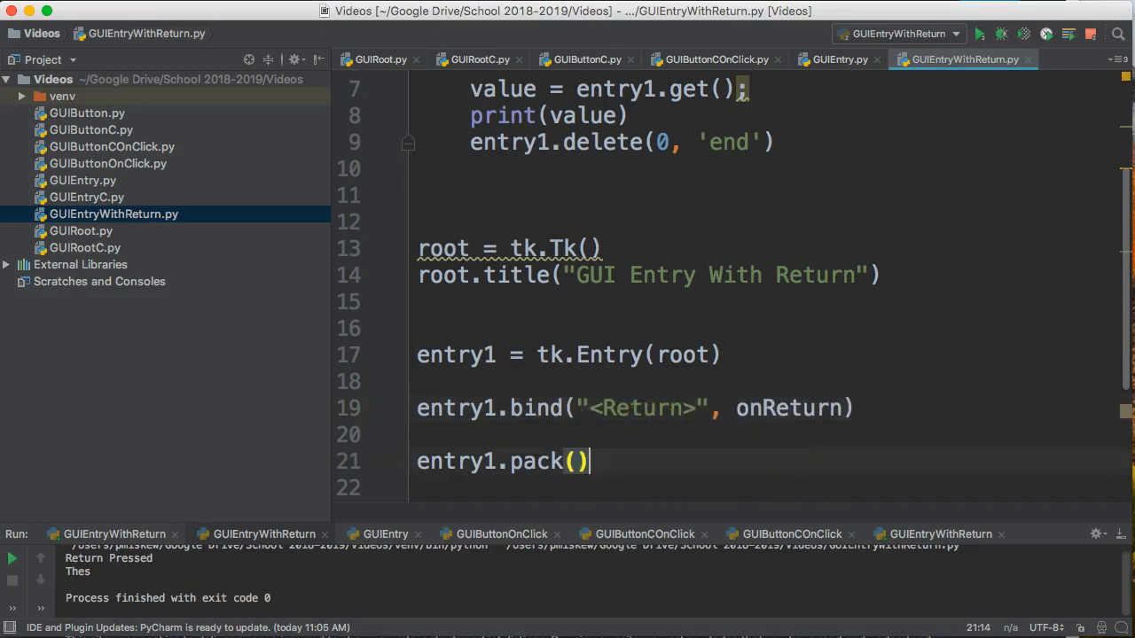